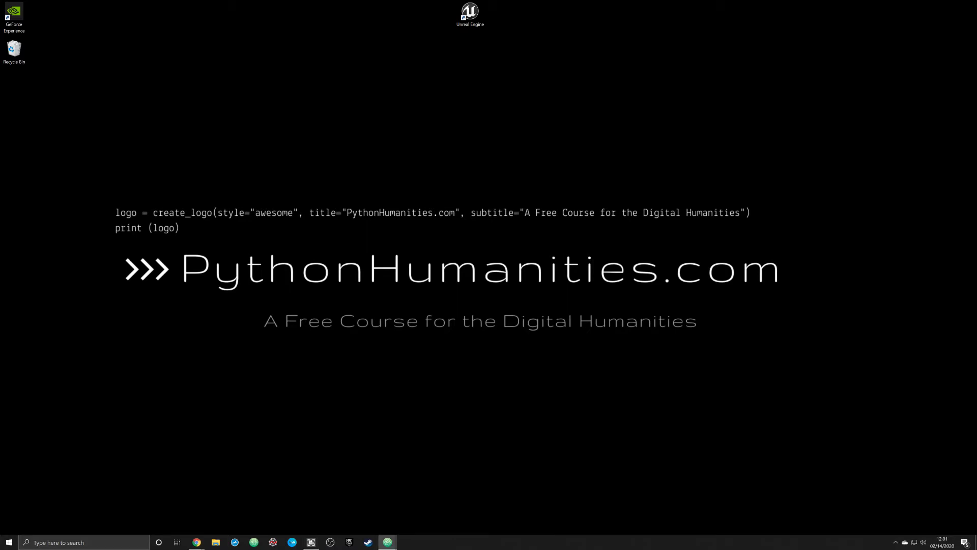
Bring up Atom and select the Geo_Mapping project folder for a new main.py file.
{"action": "left_click", "coordinate": [367, 541]}
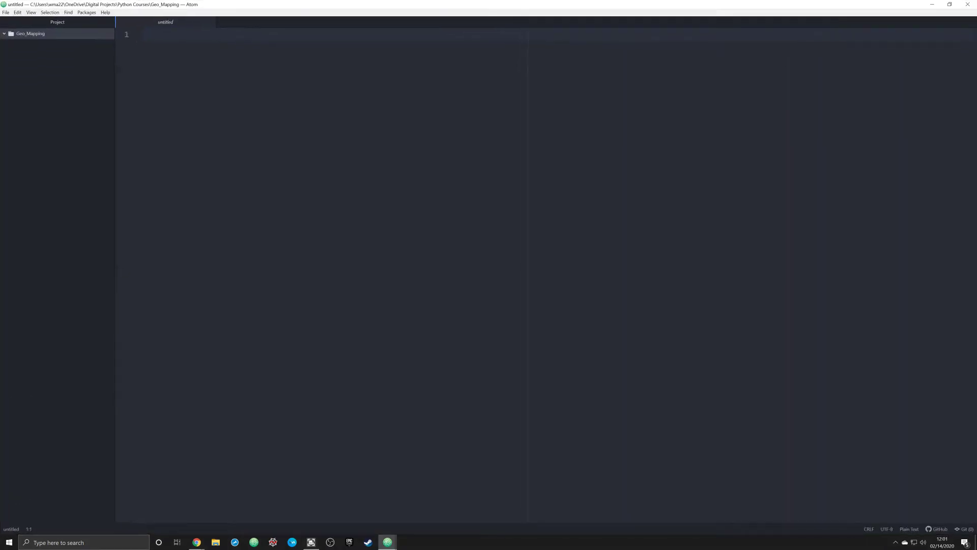
{"action": "left_click", "coordinate": [31, 33]}
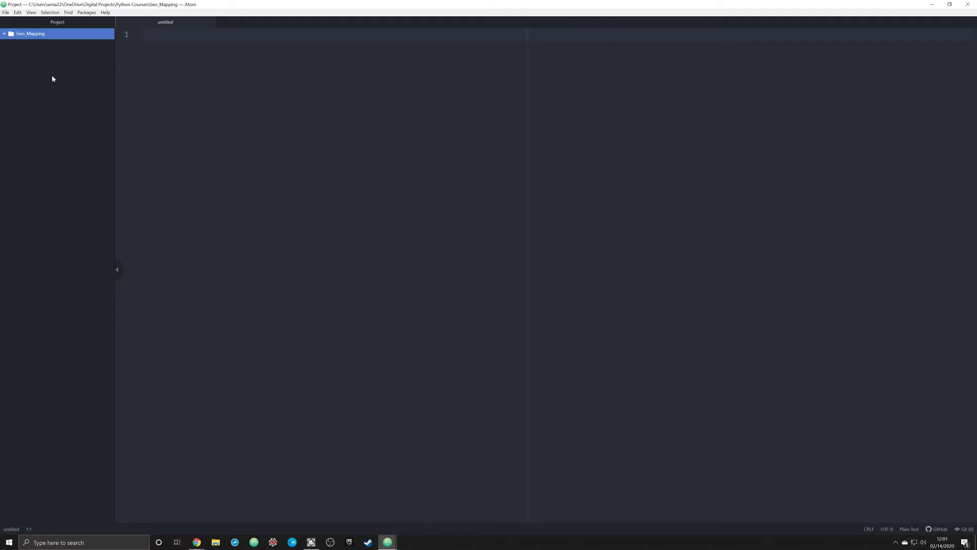
{"action": "mouse_move", "coordinate": [42, 99]}
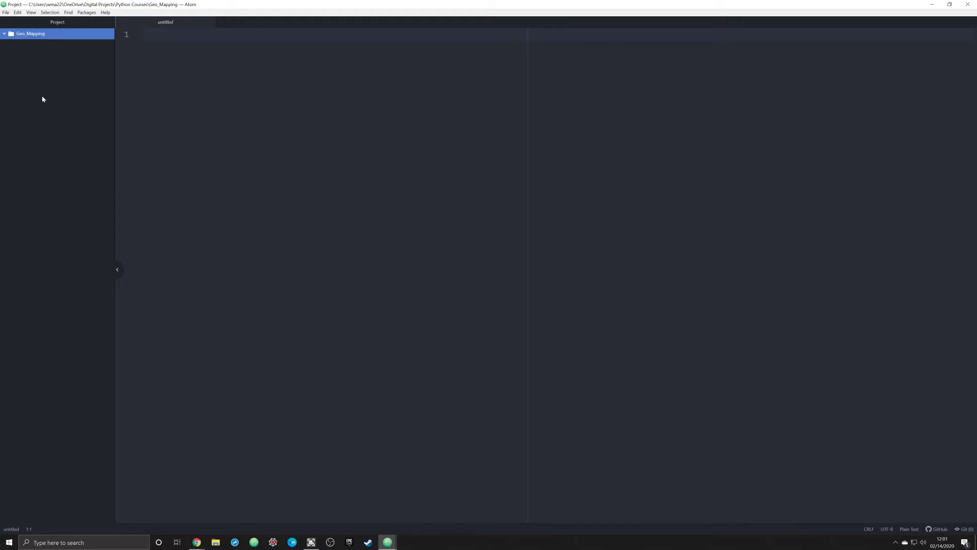
{"action": "mouse_move", "coordinate": [53, 69]}
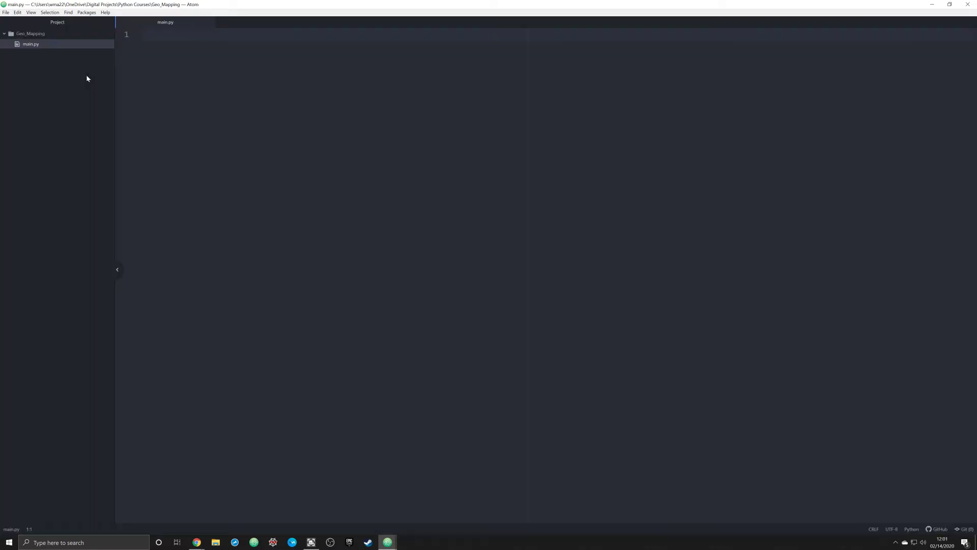
Write 'import folium' and 'from geopy.geocoders import Nominatim' as lines 1–2 and save main.py.
{"action": "type", "text": "import f"}
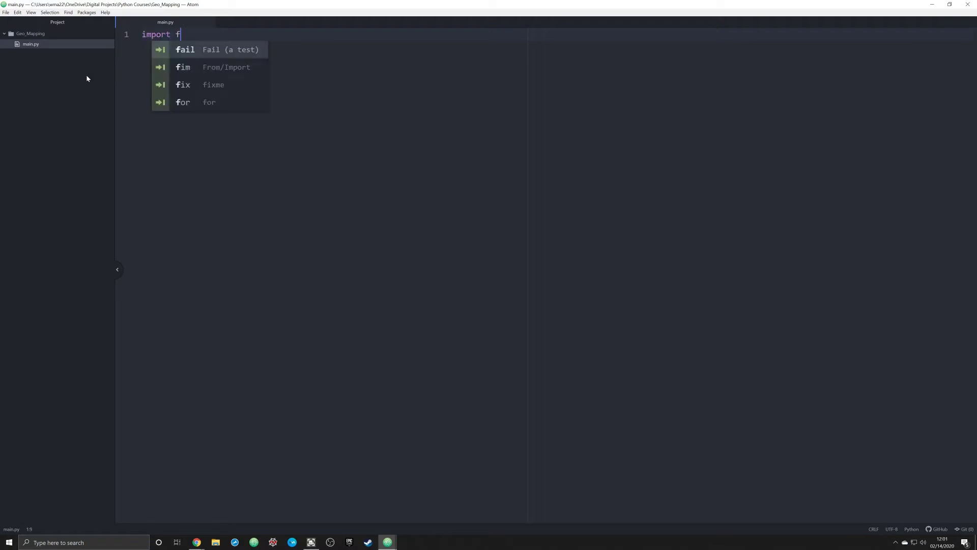
{"action": "type", "text": "olium"}
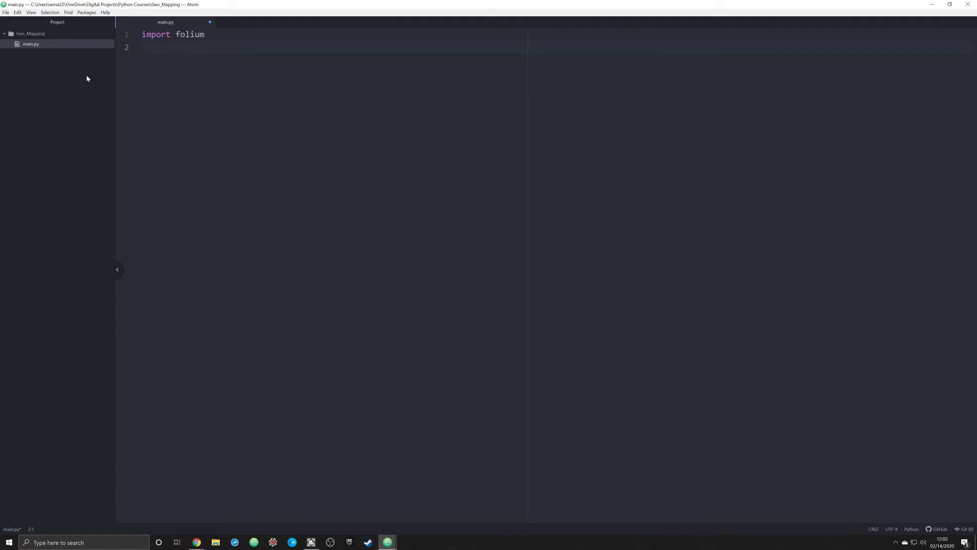
{"action": "type", "text": "from g"}
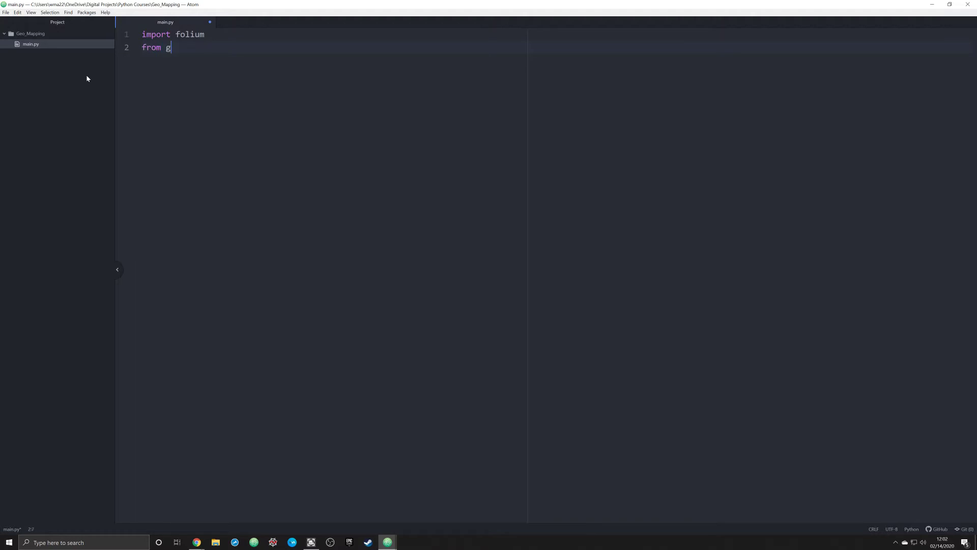
{"action": "type", "text": "eopy.geo"}
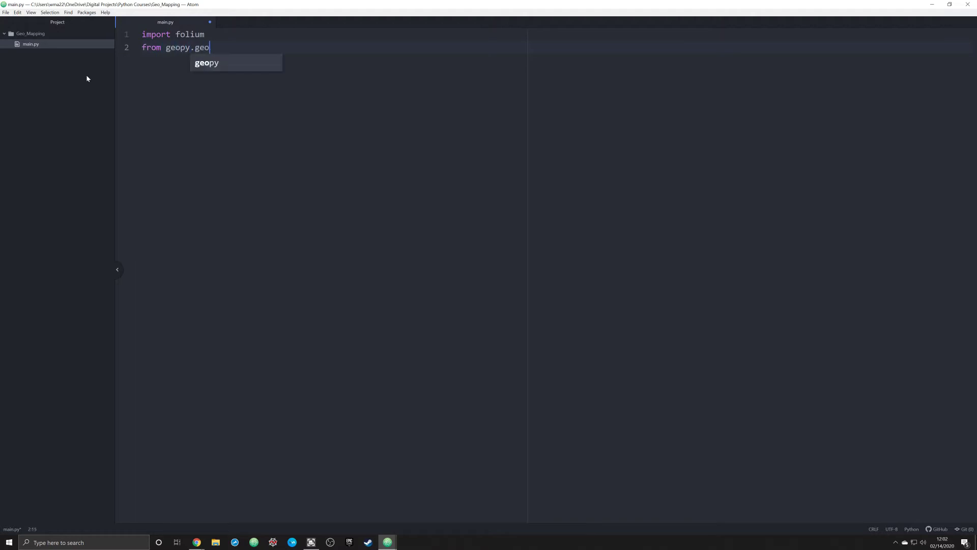
{"action": "type", "text": "coders import"}
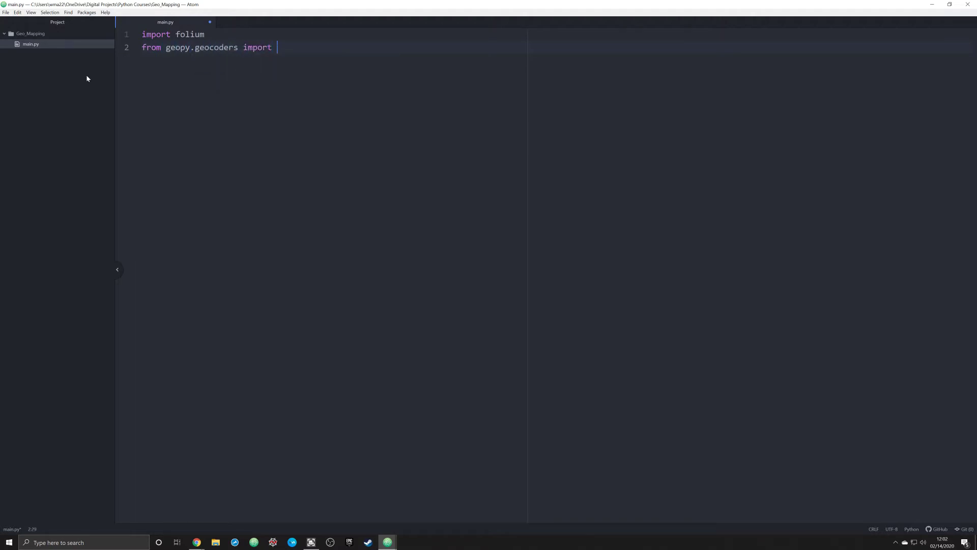
{"action": "type", "text": "N"}
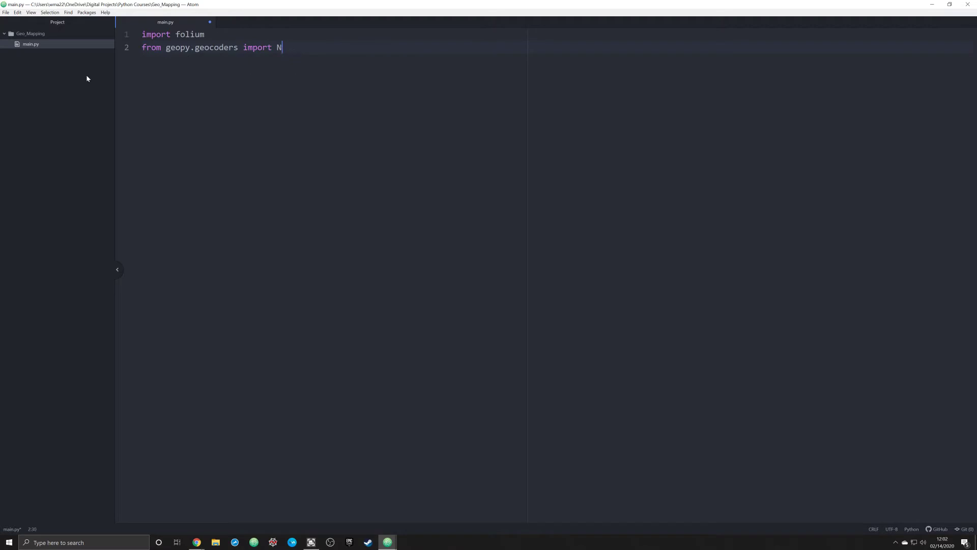
{"action": "type", "text": "ominatim"}
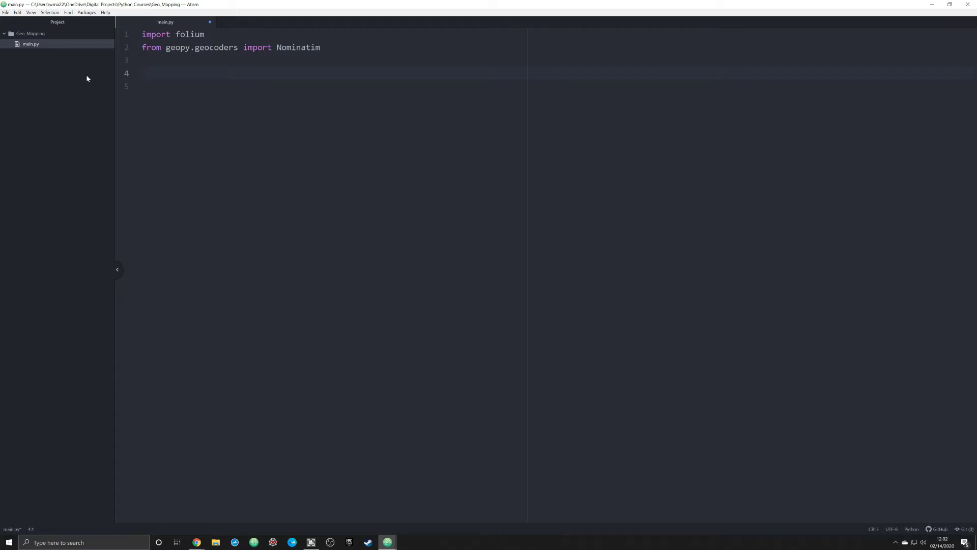
{"action": "left_click", "coordinate": [143, 73]}
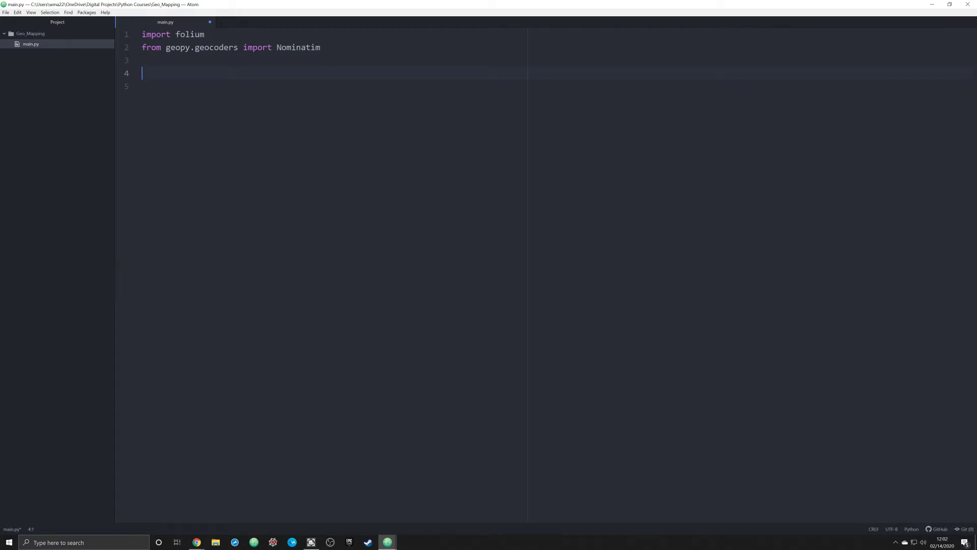
{"action": "key", "text": "backspace"}
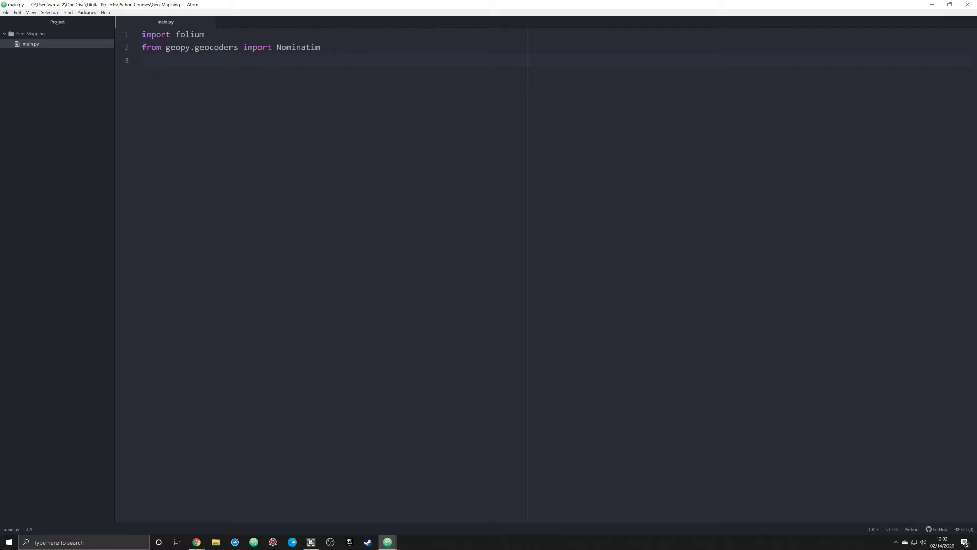
{"action": "left_click", "coordinate": [144, 60]}
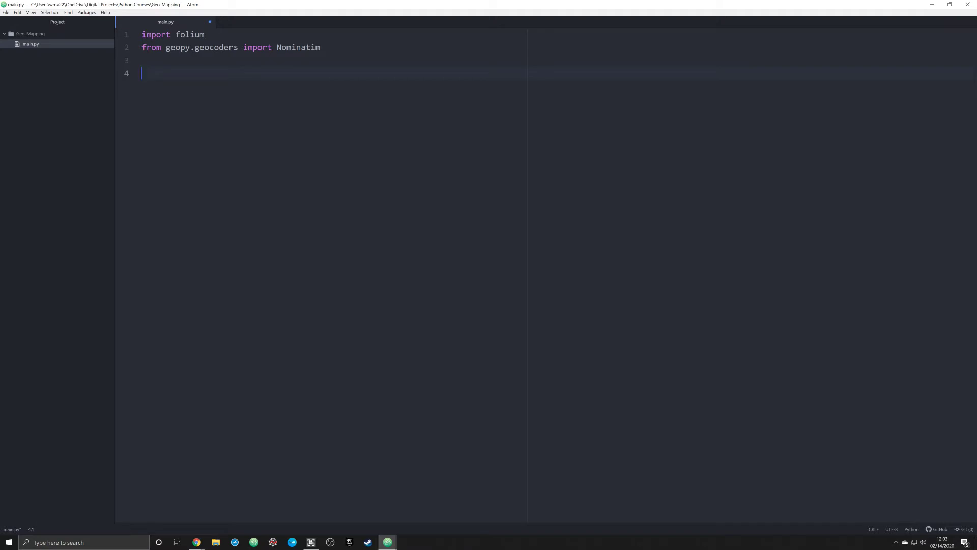
Define geolocator = Nominatim(user_agent="Carolingian") on line 4.
{"action": "type", "text": "geolo"}
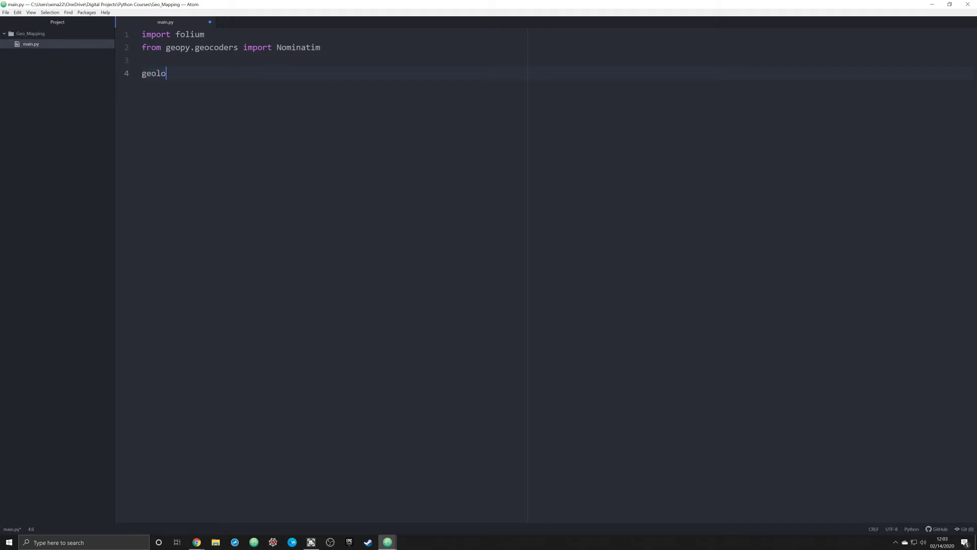
{"action": "type", "text": "cator ="}
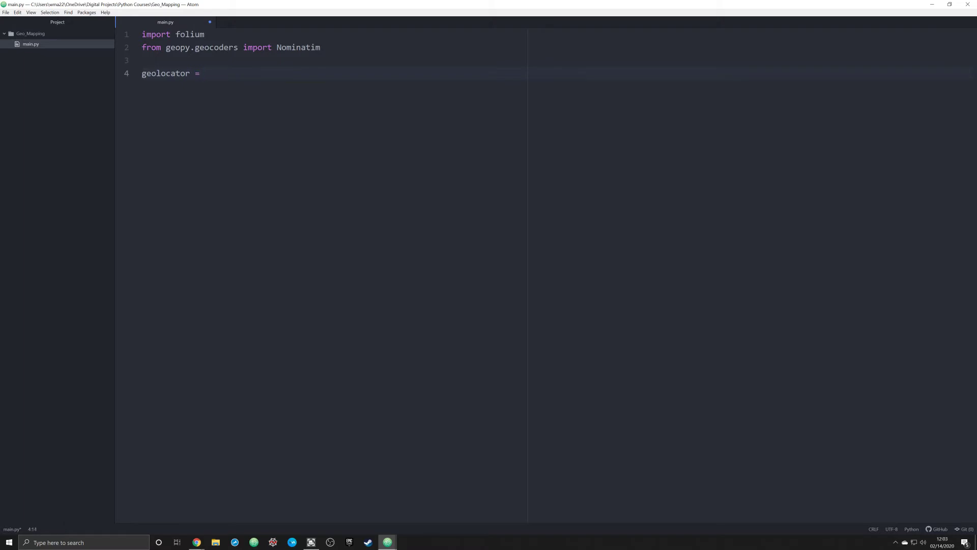
{"action": "type", "text": "Nominatim"}
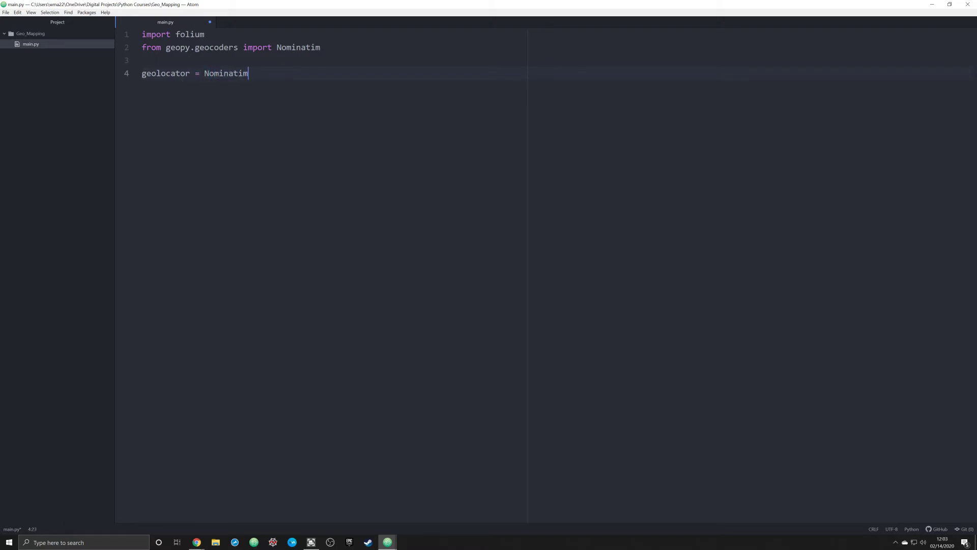
{"action": "type", "text": "(user_ag)"}
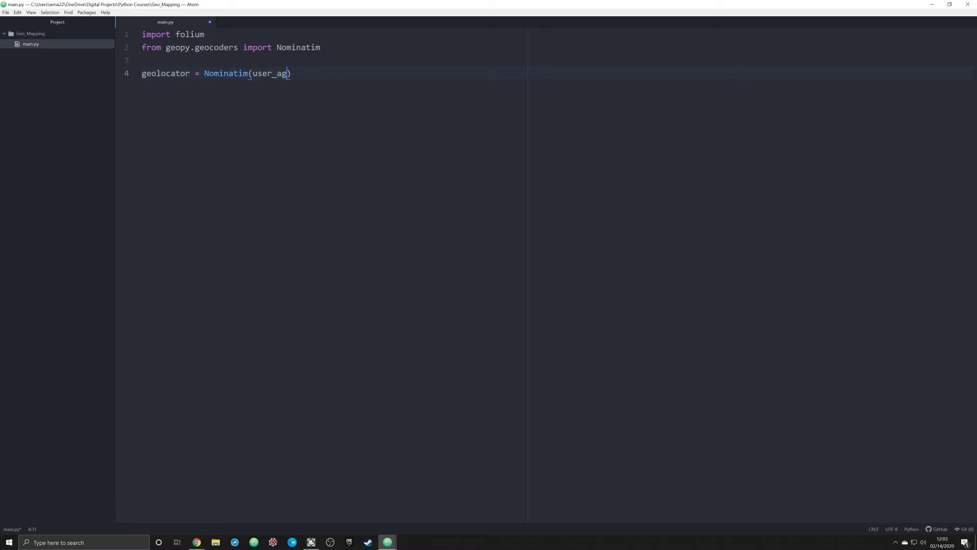
{"action": "type", "text": "ent=\"Caro"}
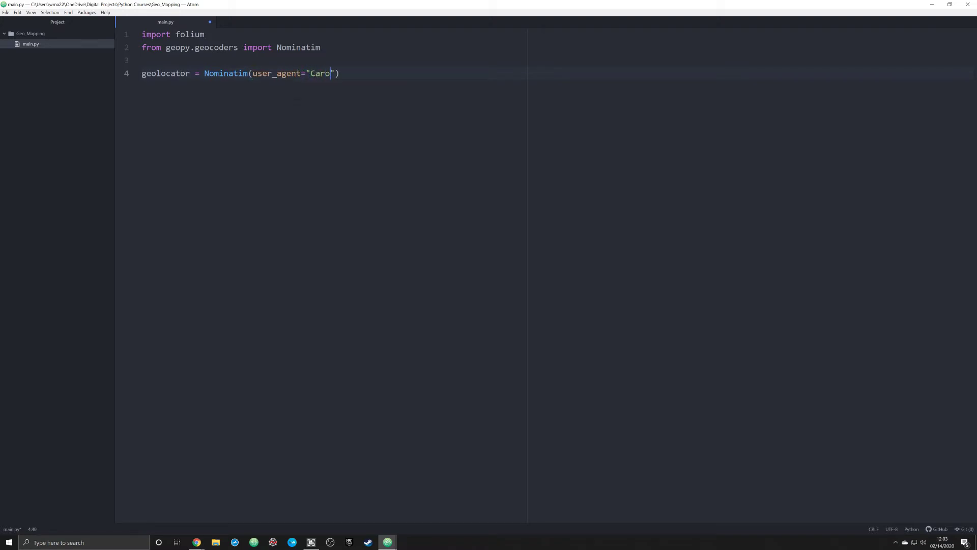
{"action": "type", "text": "lingian"}
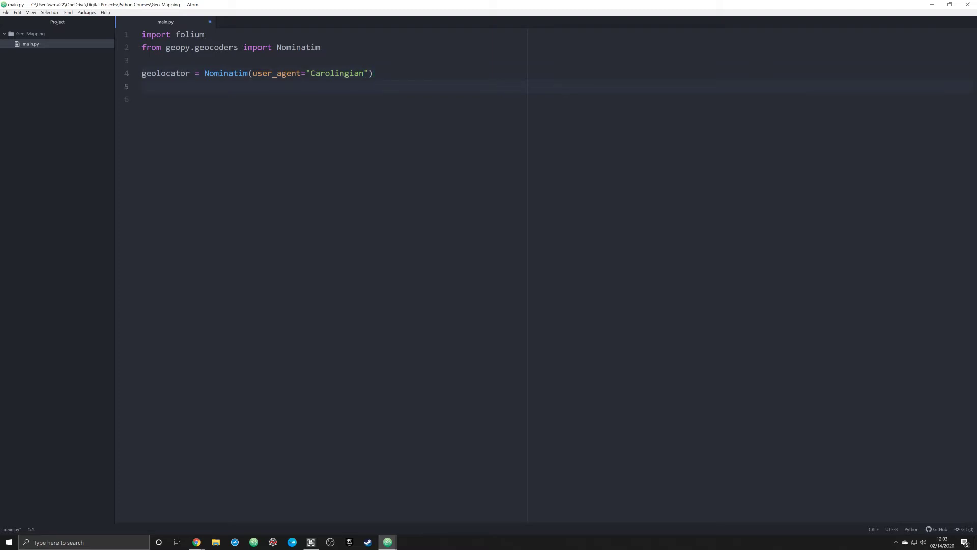
Define places = ["Tours", "Auxerre", "Fulda", "Aachen", "York"], fixing the missing equals sign.
{"action": "type", "text": "pla"}
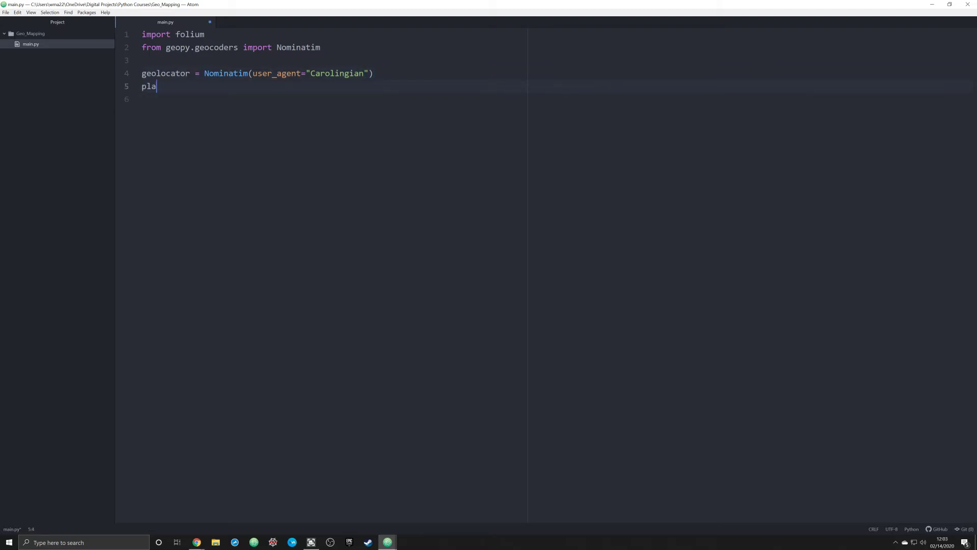
{"action": "type", "text": "ces []"}
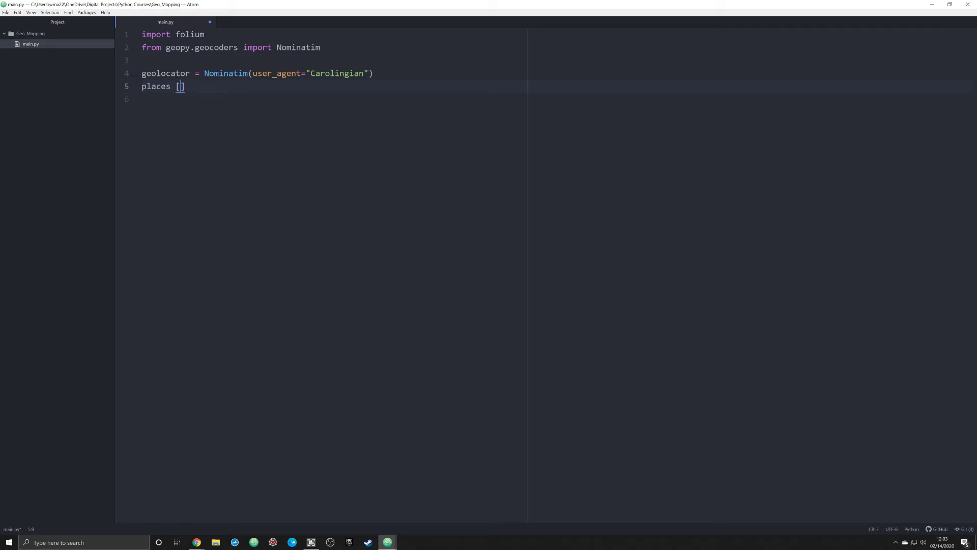
{"action": "type", "text": "\"\""}
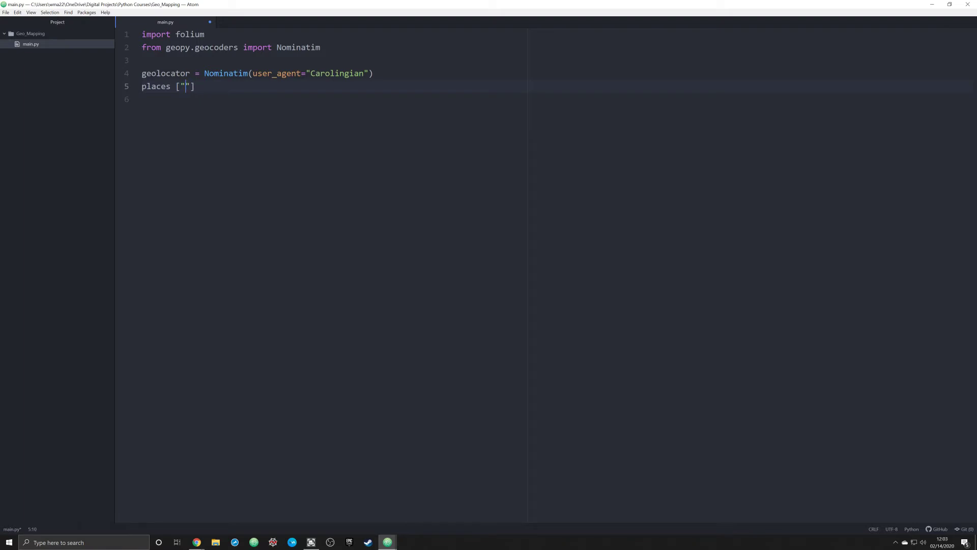
{"action": "type", "text": "Tours"}
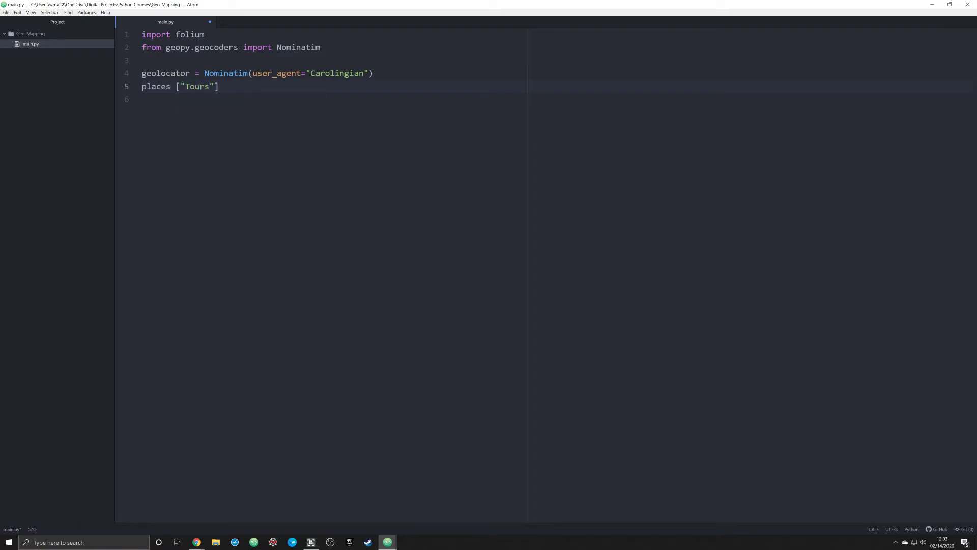
{"action": "type", "text": ", \"\""}
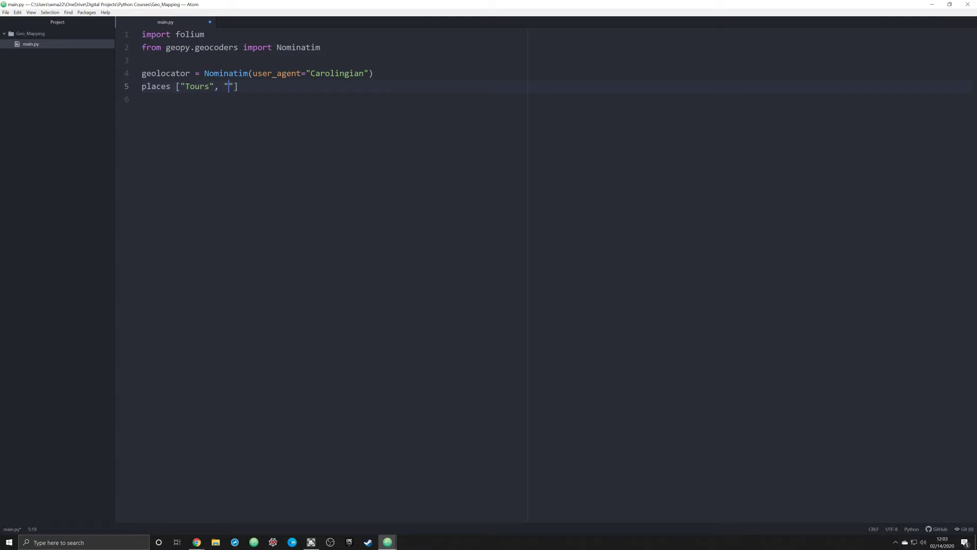
{"action": "type", "text": "Auxerre"}
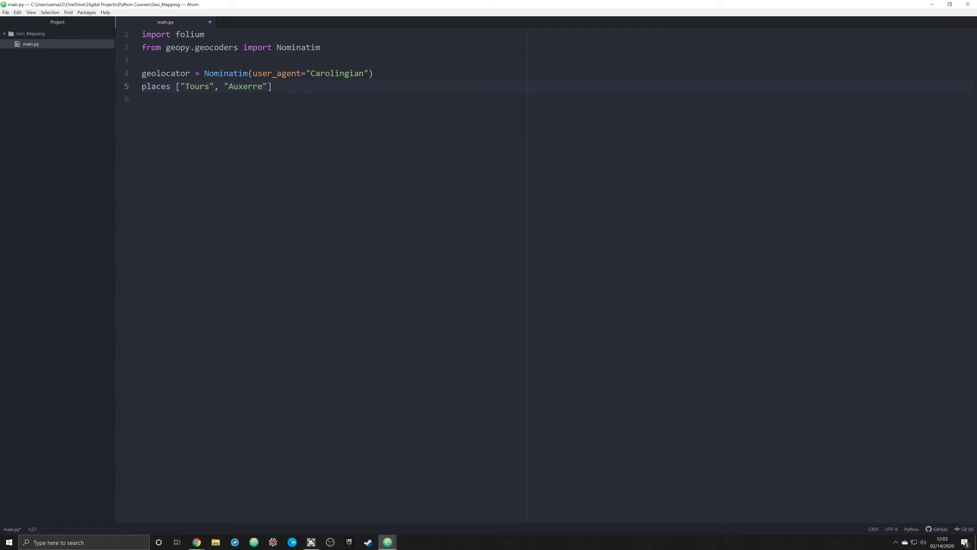
{"action": "type", "text": ", \"Fulda\""}
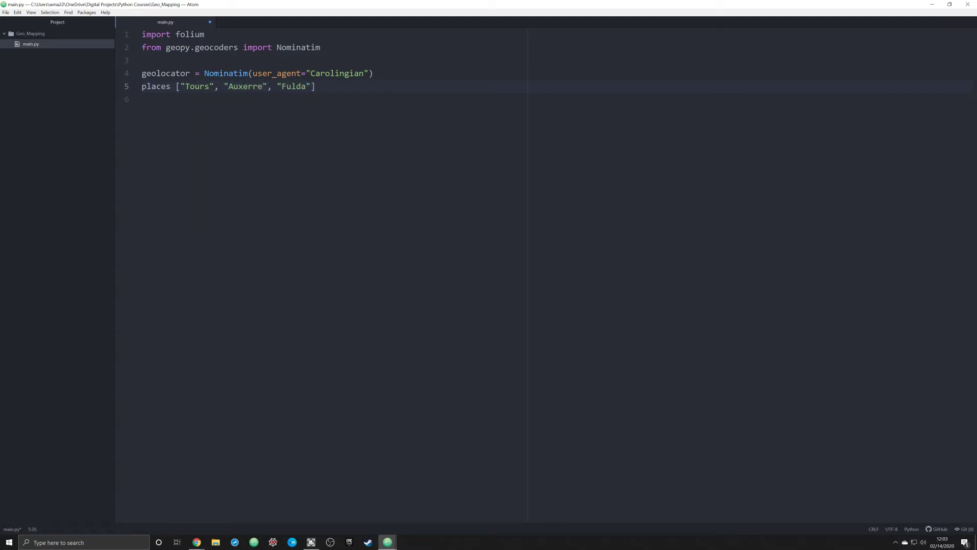
{"action": "type", "text": ", \"Aachen\", \"York"}
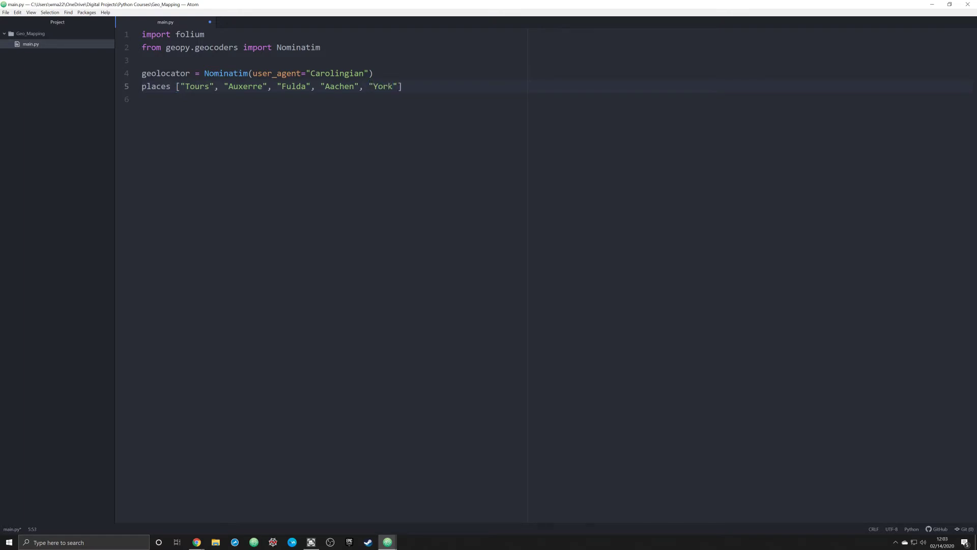
{"action": "left_click", "coordinate": [174, 86]}
{"action": "type", "text": " ="}
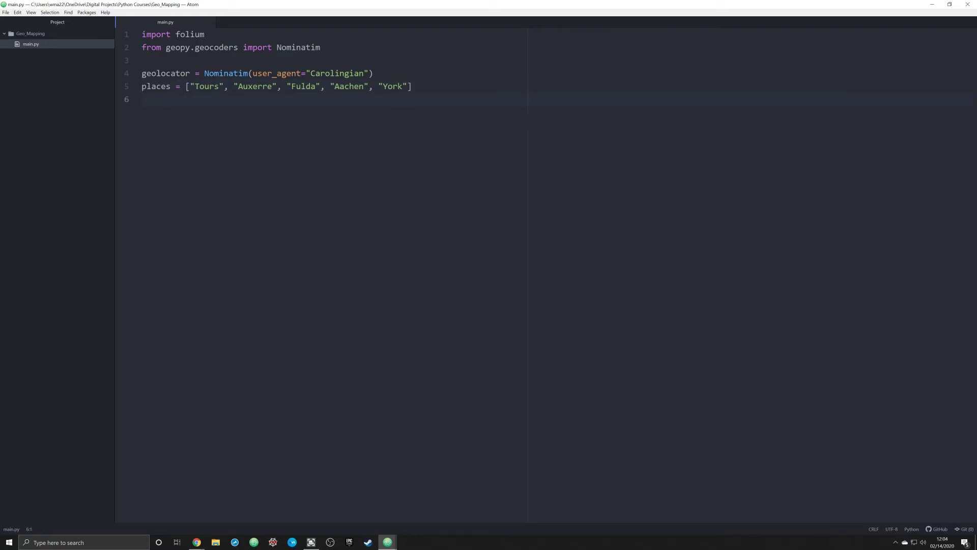
Write m = folium.Map(location=[47.3941, 0.6848], zoom_start=5) followed by a blank line.
{"action": "type", "text": "m ="}
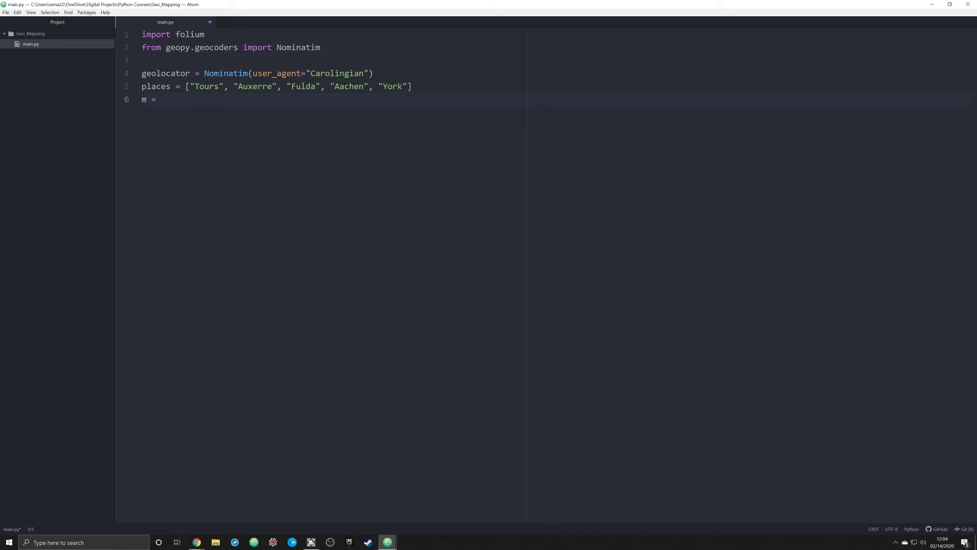
{"action": "type", "text": "foliu"}
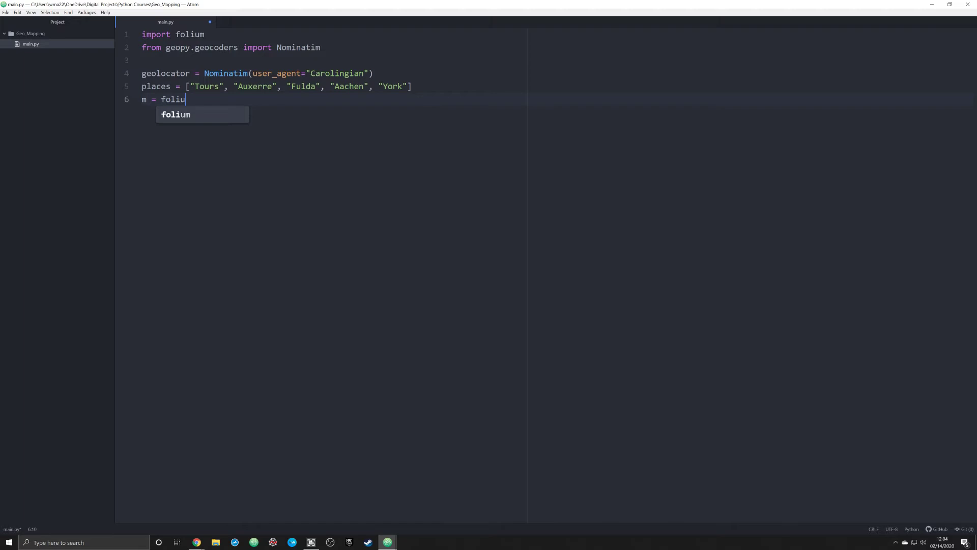
{"action": "type", "text": "m.Map"}
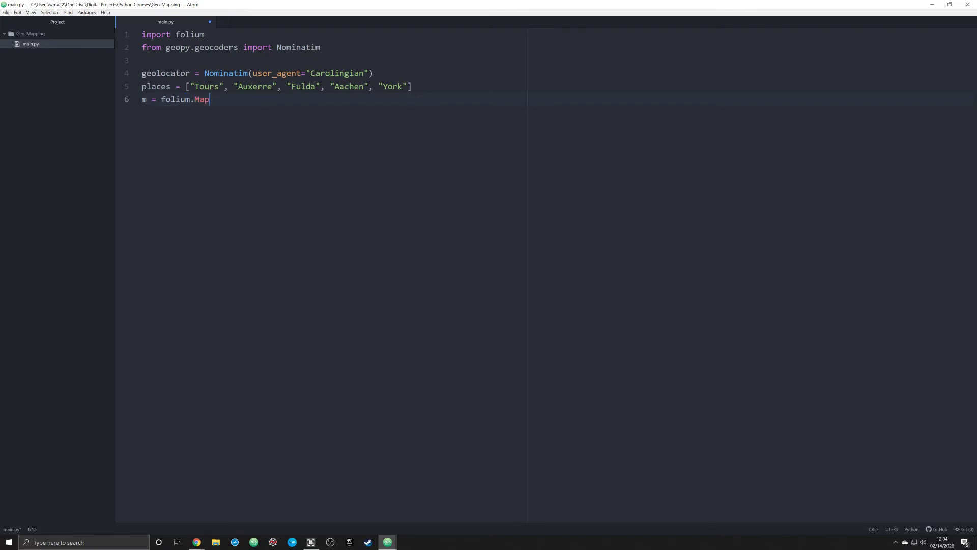
{"action": "type", "text": "(loc"}
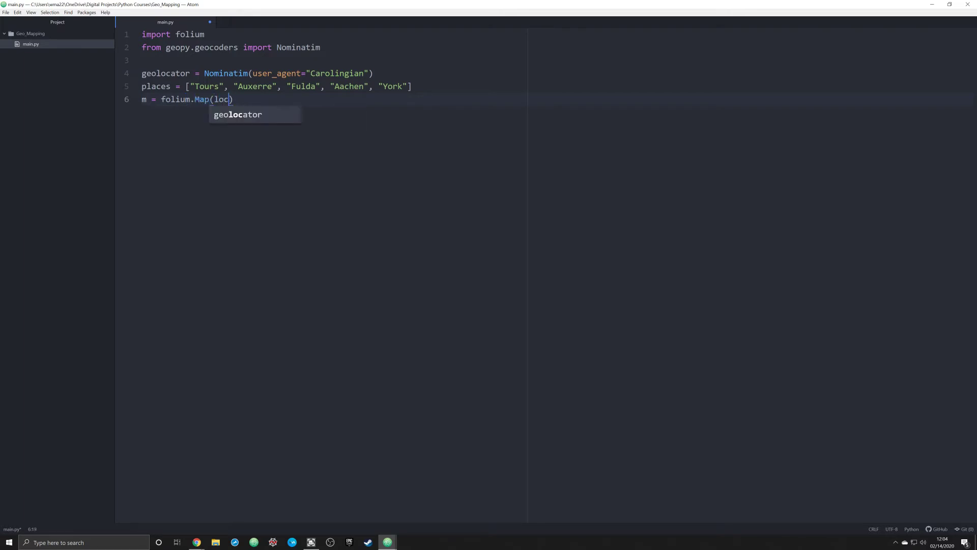
{"action": "type", "text": "ation="}
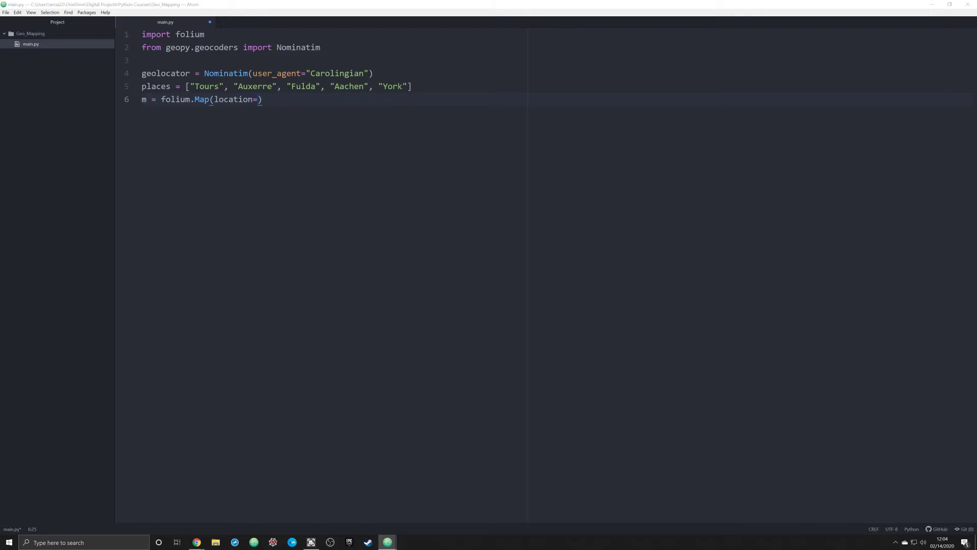
{"action": "type", "text": "[47.3941, 0.6848]"}
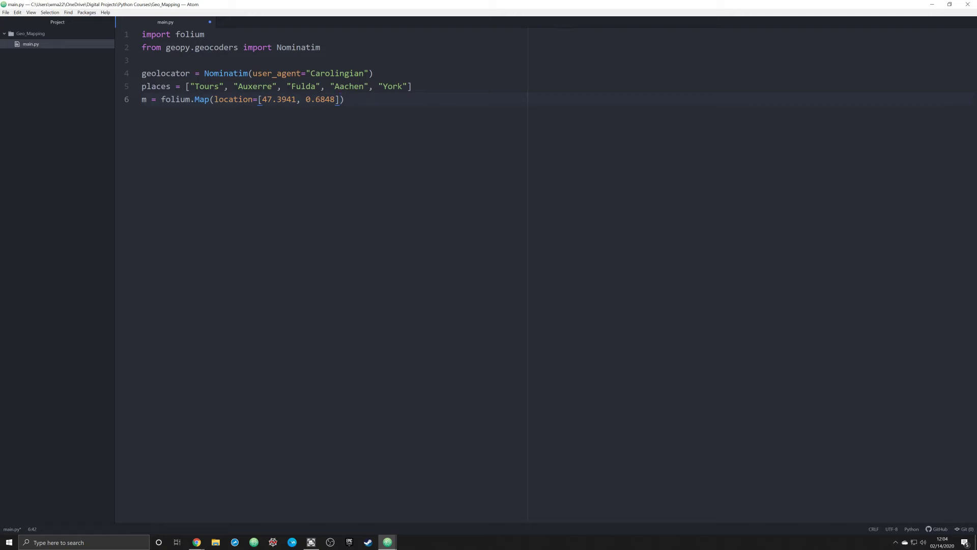
{"action": "type", "text": ", zoom_start=5"}
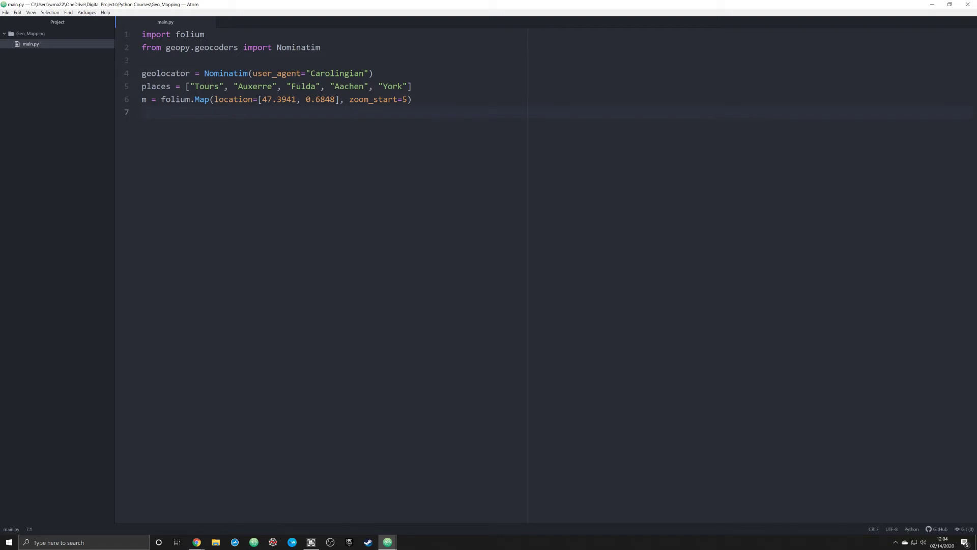
{"action": "key", "text": "enter"}
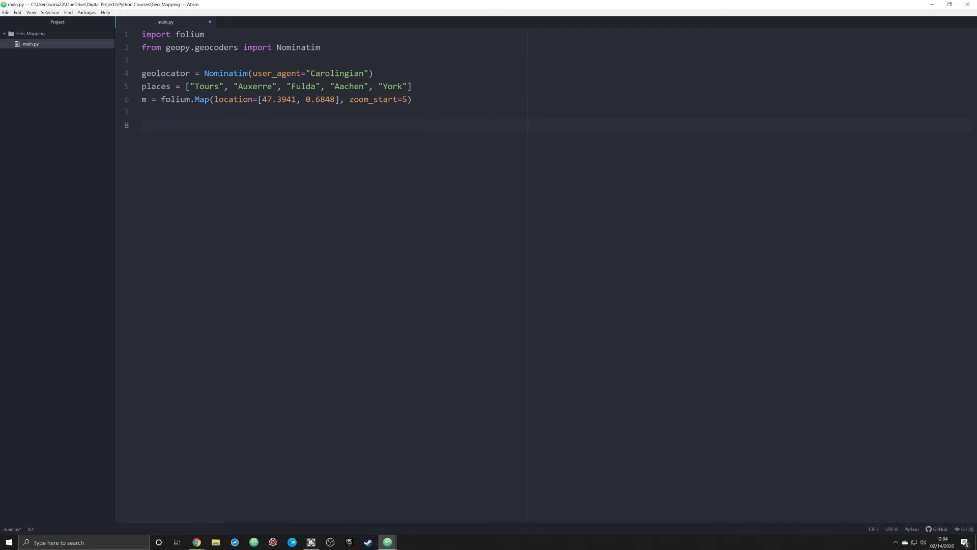
Write a for loop over places assigning place = geolocator.geocode(i).
{"action": "left_click", "coordinate": [142, 125]}
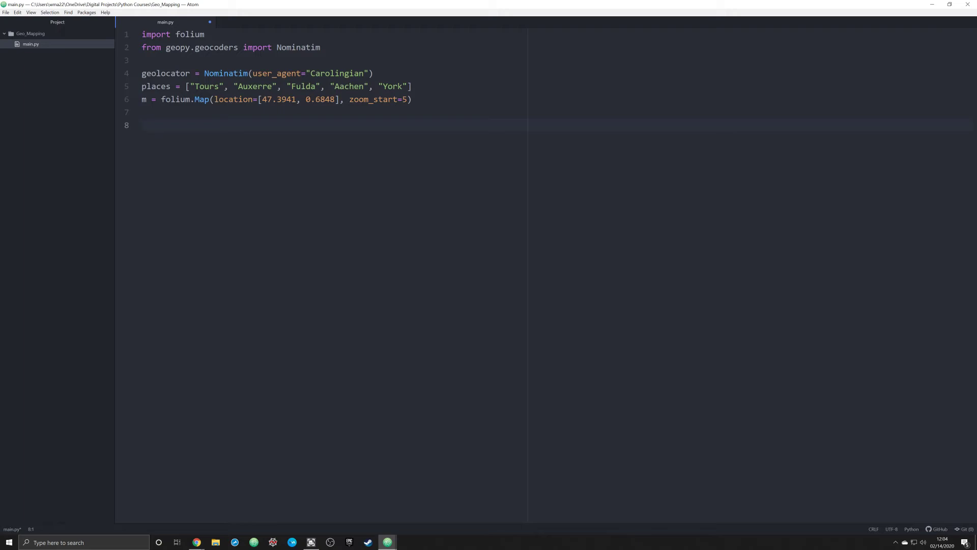
{"action": "type", "text": "for"}
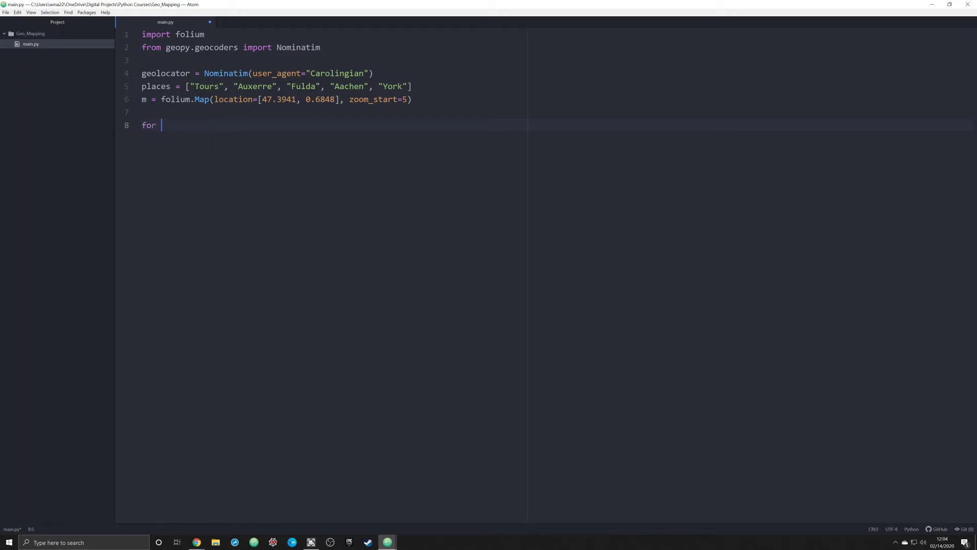
{"action": "type", "text": "i in places"}
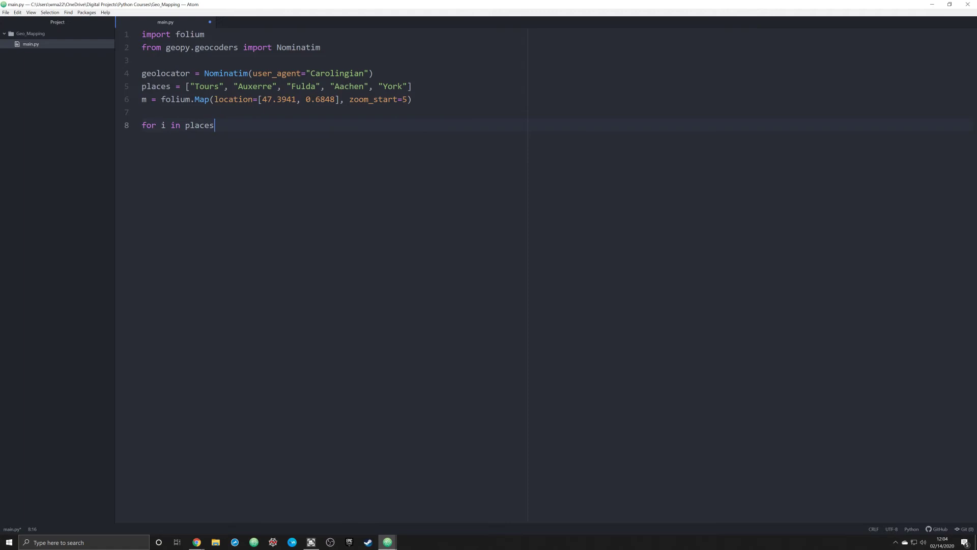
{"action": "type", "text": ":"}
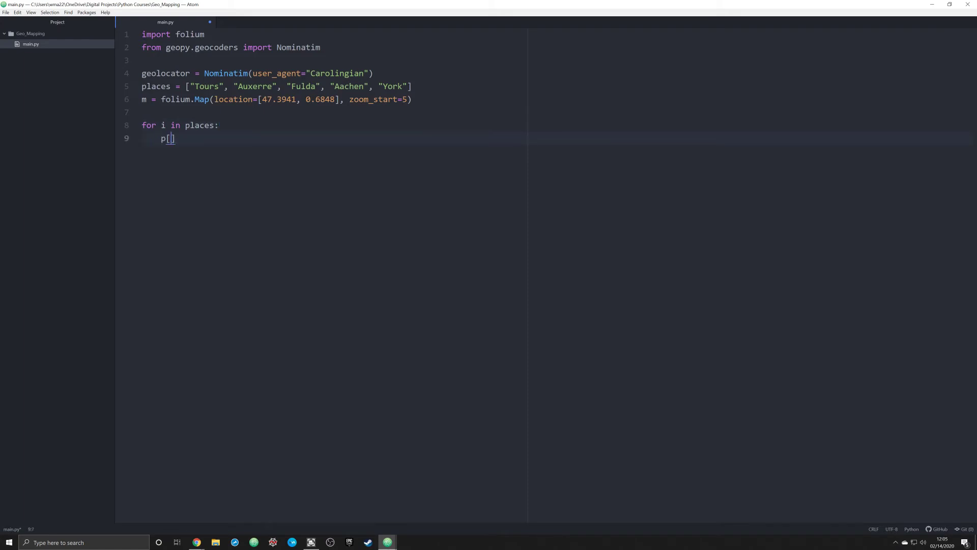
{"action": "type", "text": "place ="}
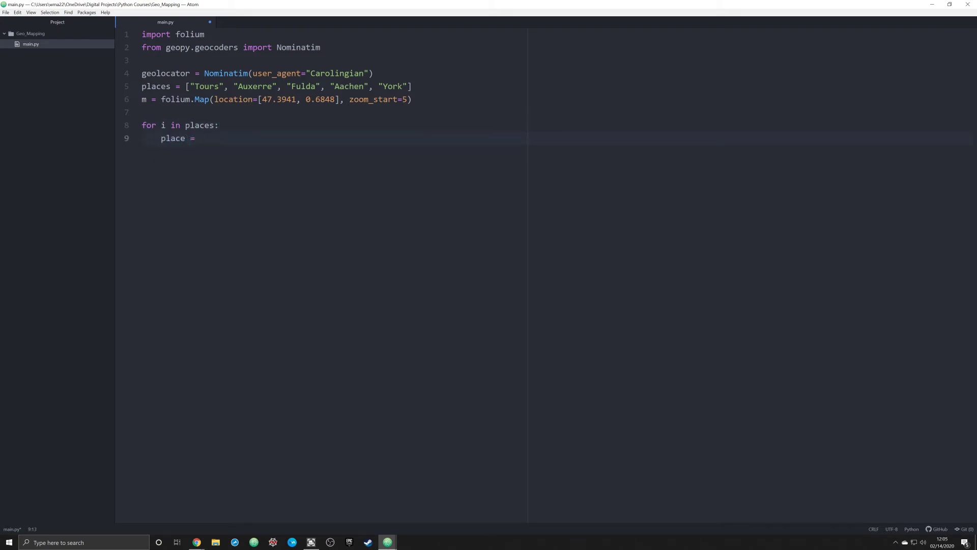
{"action": "type", "text": "geolocator"}
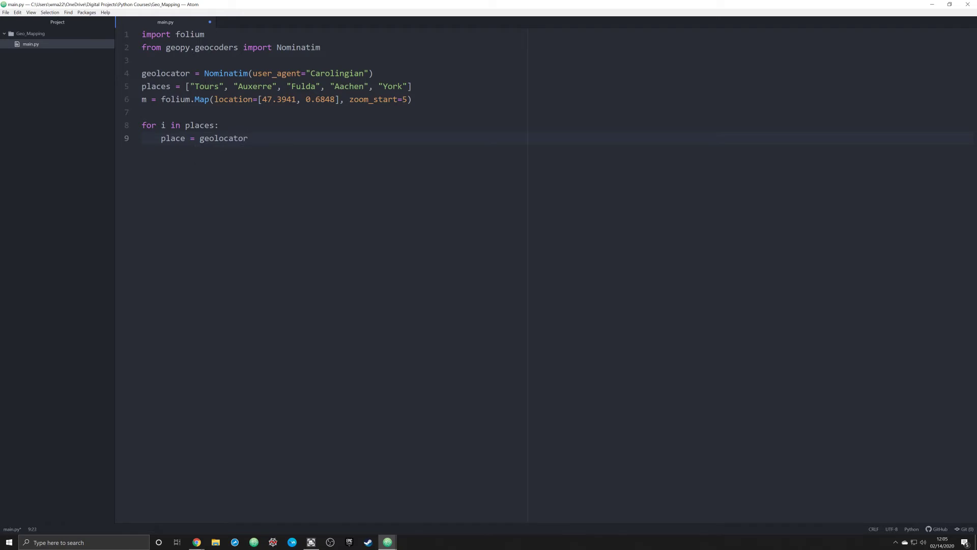
{"action": "type", "text": ".geocode("}
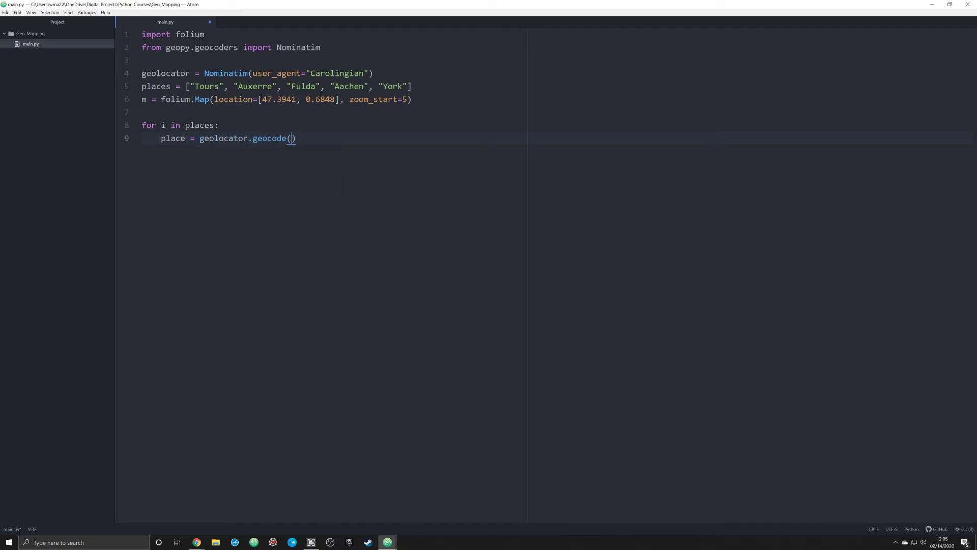
{"action": "type", "text": "i"}
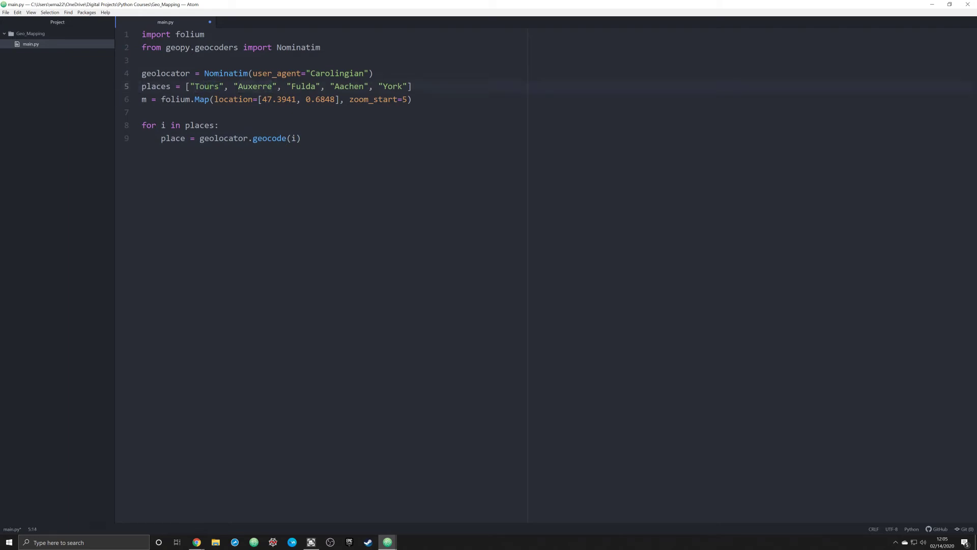
{"action": "left_click", "coordinate": [296, 138]}
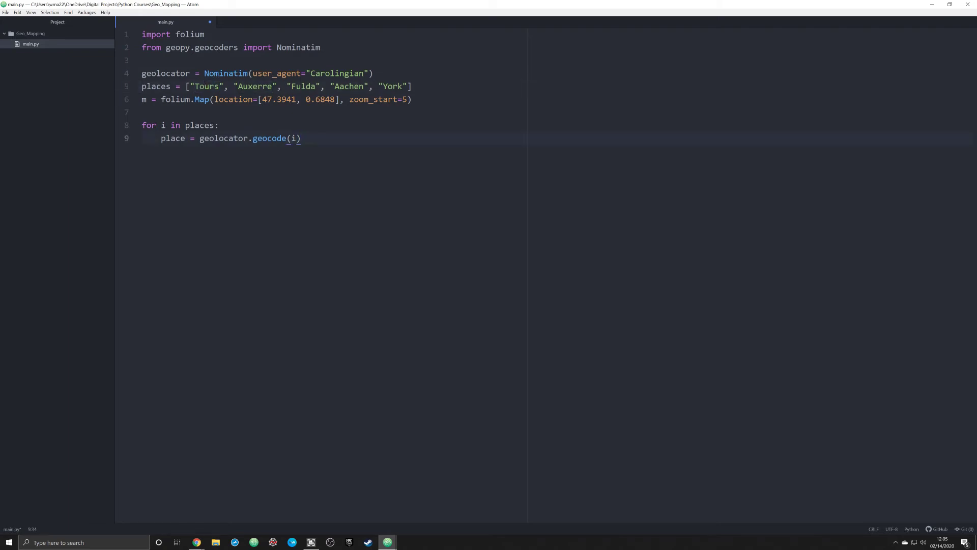
Print place.latitude and place.longitude inside the loop and remove the trailing empty line.
{"action": "type", "text": "print (place)"}
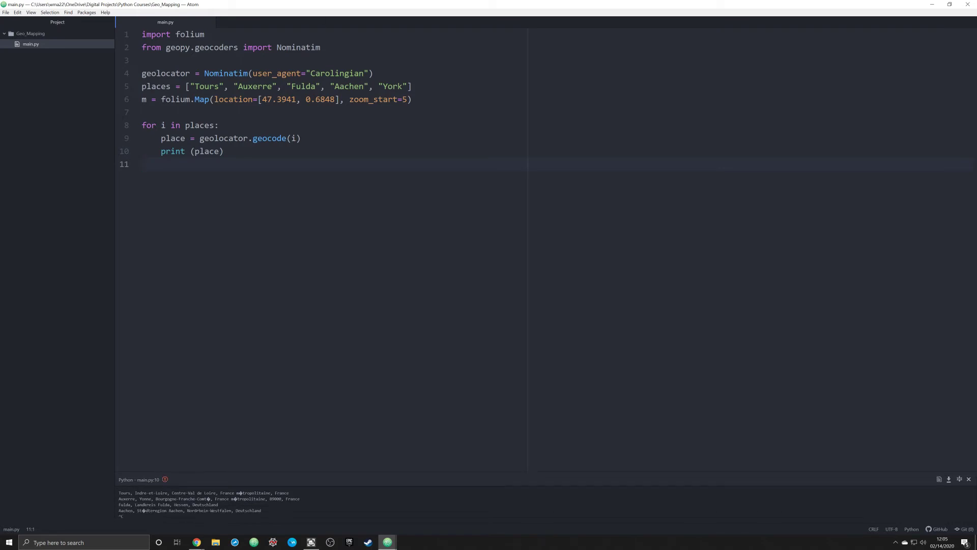
{"action": "type", "text": "."}
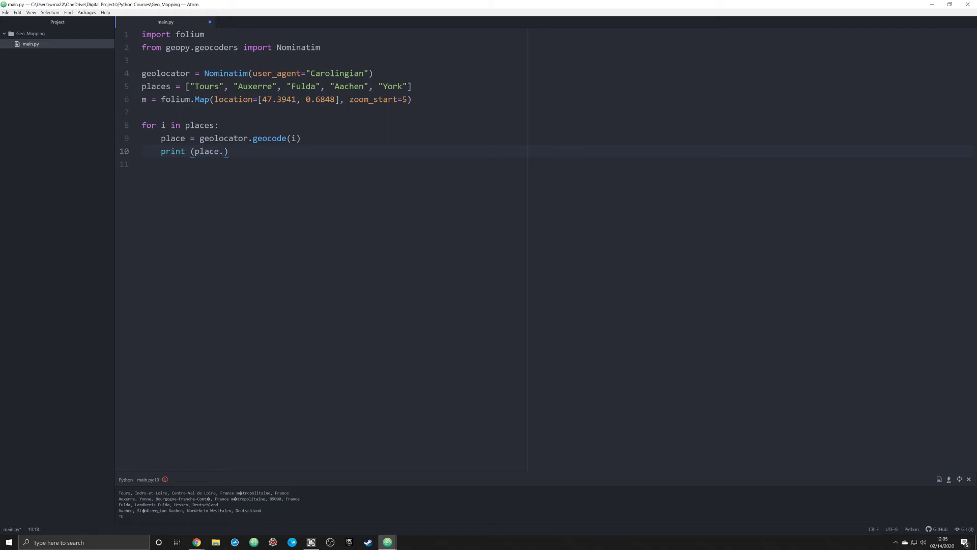
{"action": "type", "text": "latitude, place"}
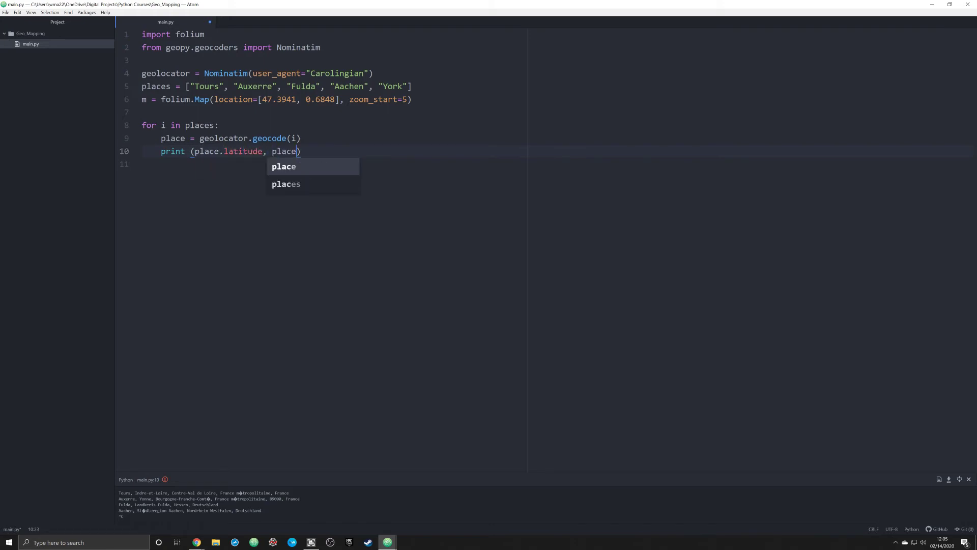
{"action": "type", "text": ".longitude"}
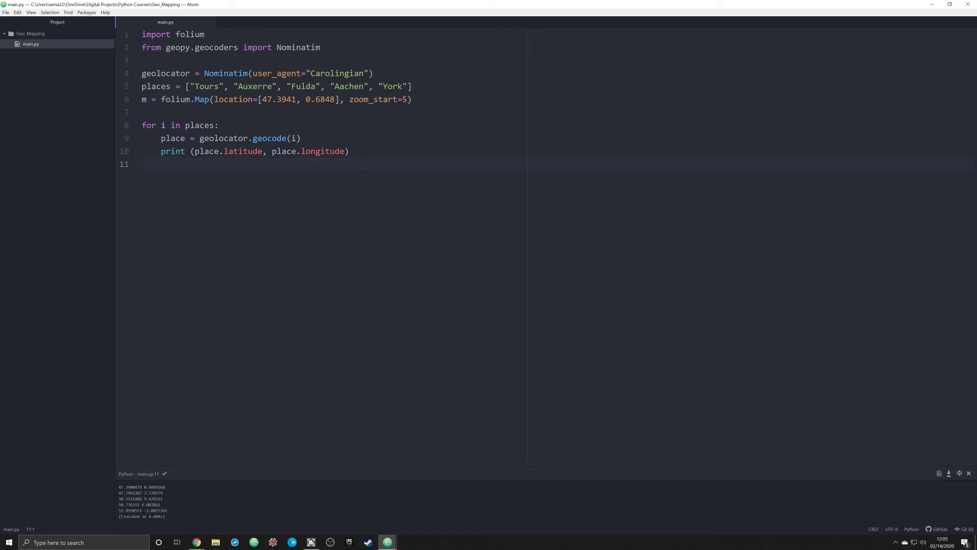
{"action": "left_click", "coordinate": [142, 164]}
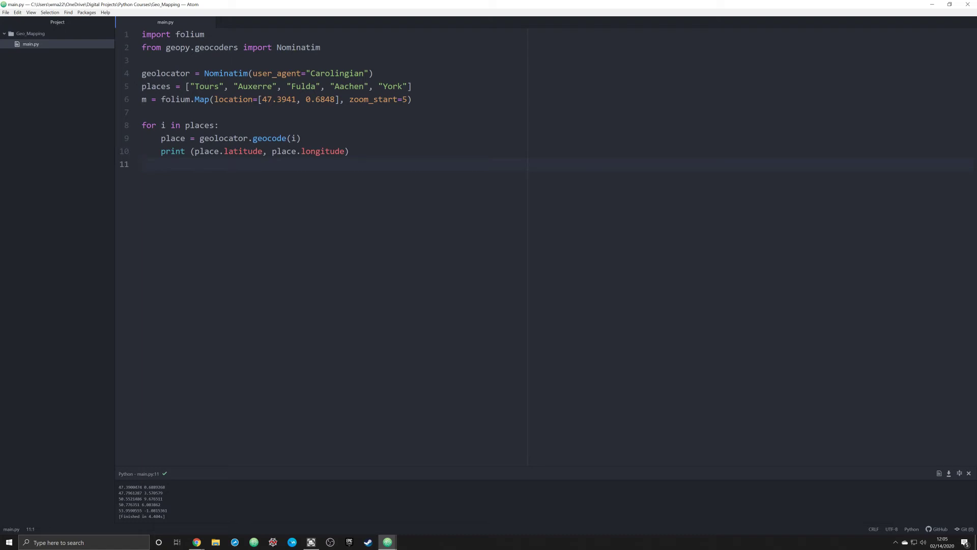
{"action": "key", "text": "backspace"}
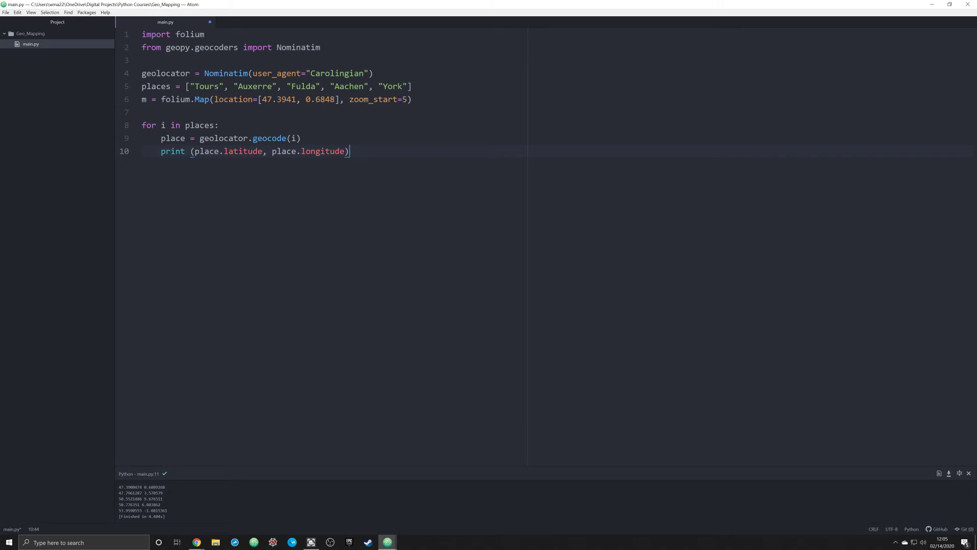
Add tooltip = f"{i}" on a new indented line inside the loop.
{"action": "key", "text": "ctrl+/"}
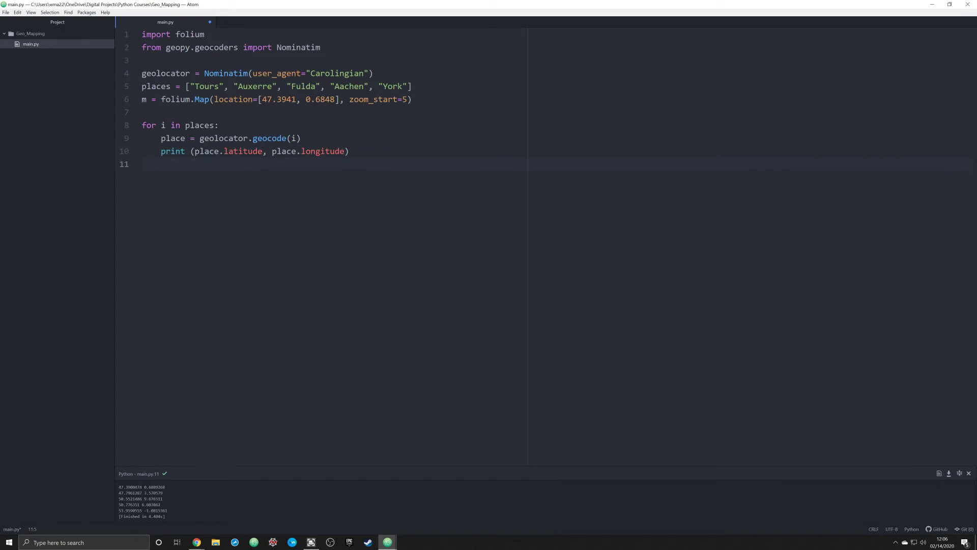
{"action": "type", "text": "tool"}
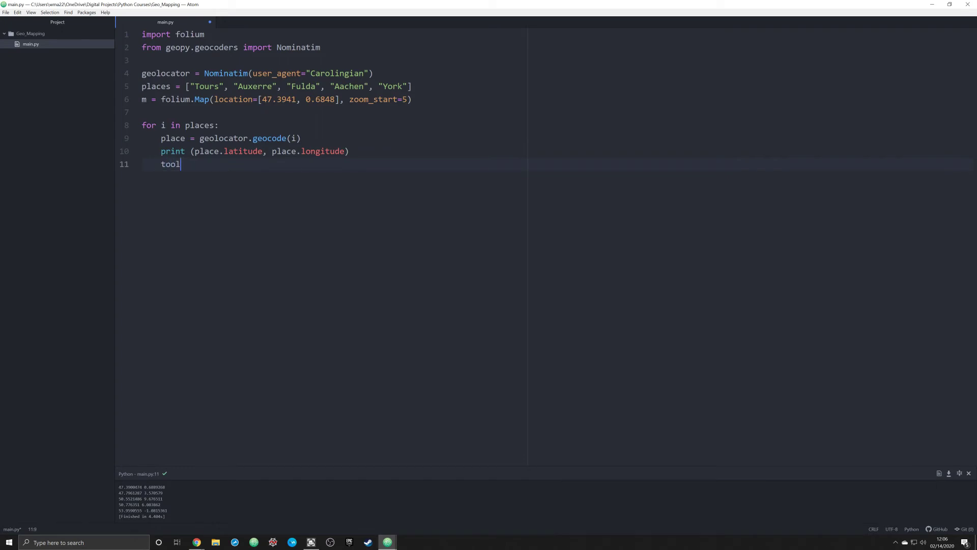
{"action": "type", "text": "tip ="}
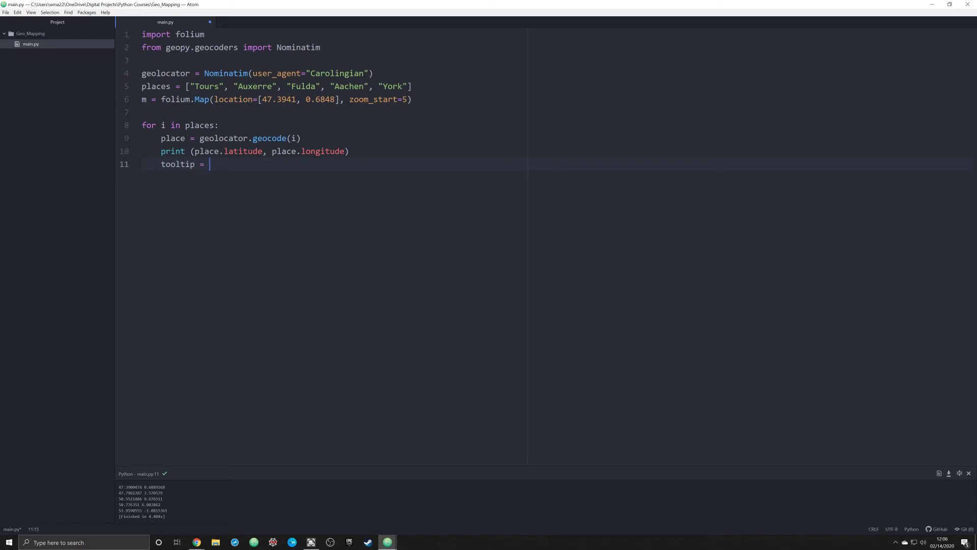
{"action": "type", "text": "f\""}
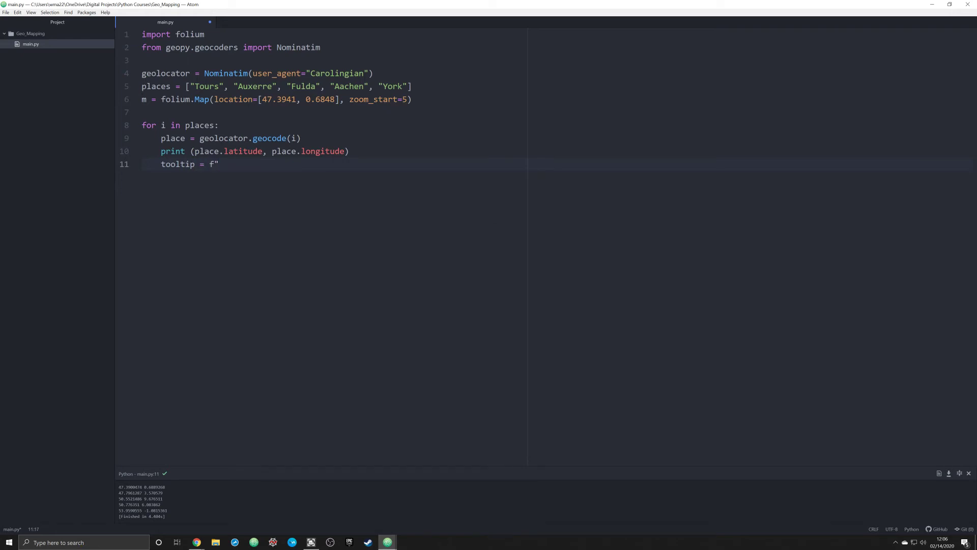
{"action": "type", "text": "{}"}
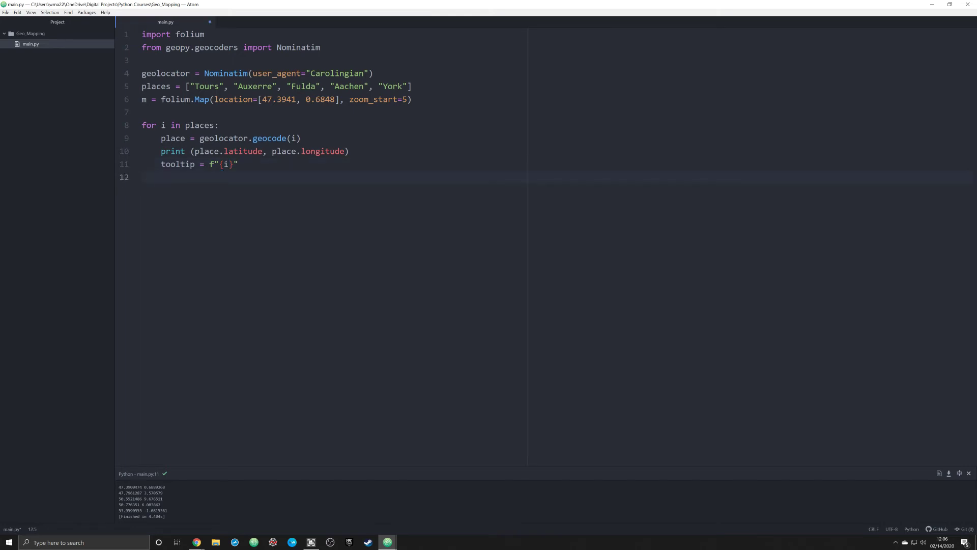
Start folium.Marker([place.latitude, place.longitude], inside the loop.
{"action": "type", "text": "foliu"}
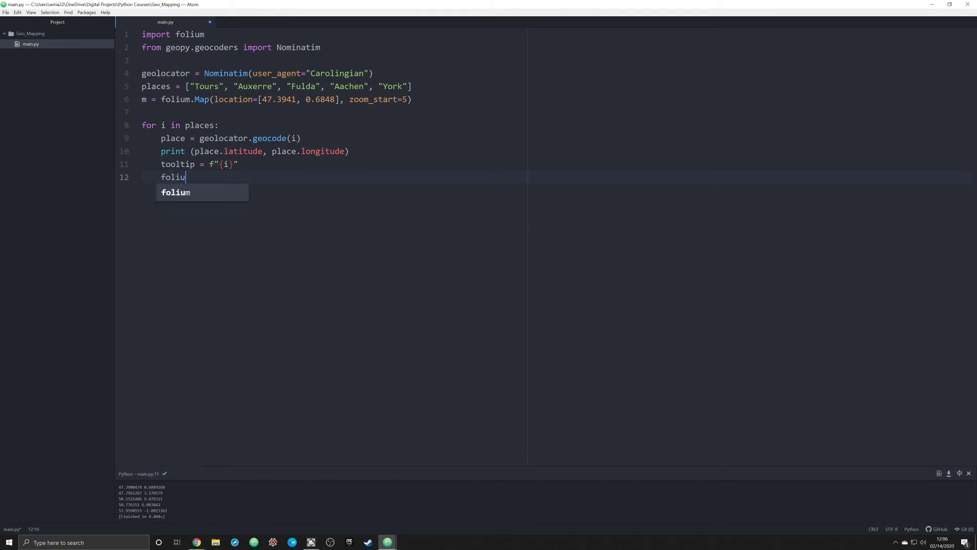
{"action": "type", "text": "m.Marker"}
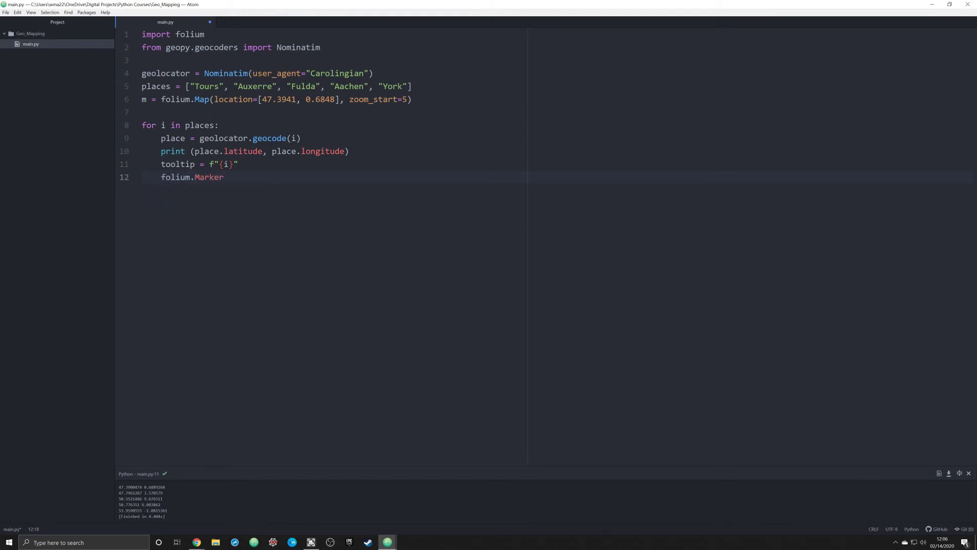
{"action": "type", "text": "()"}
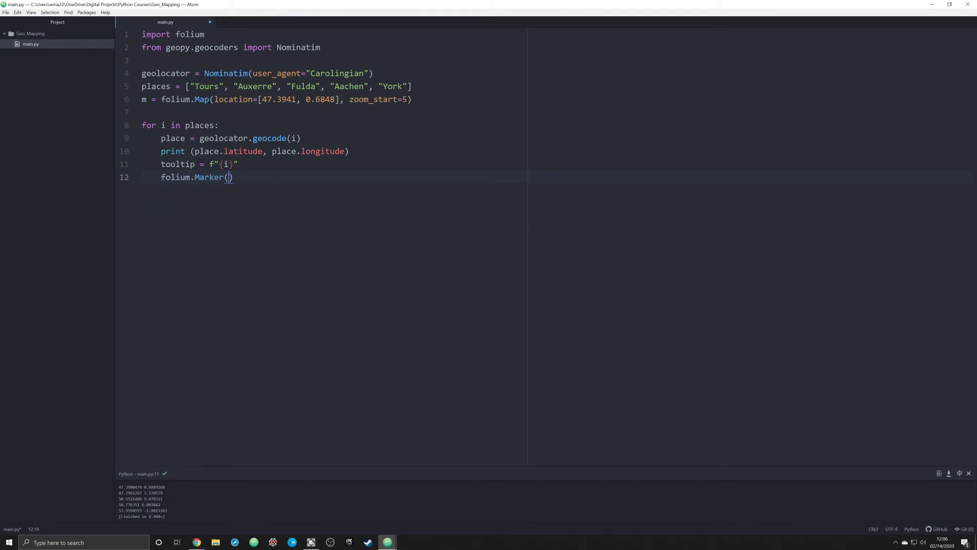
{"action": "type", "text": "["}
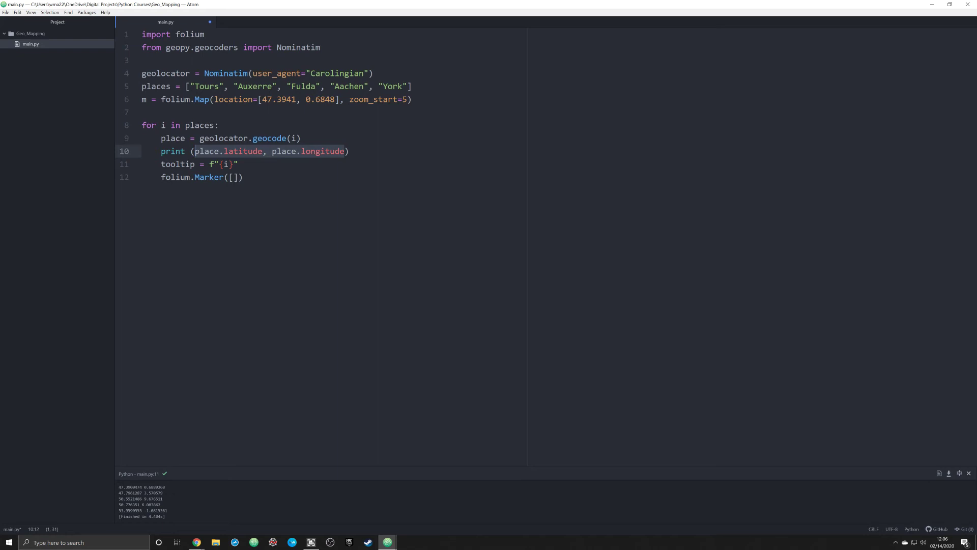
{"action": "type", "text": "place.latitude, place.longitude"}
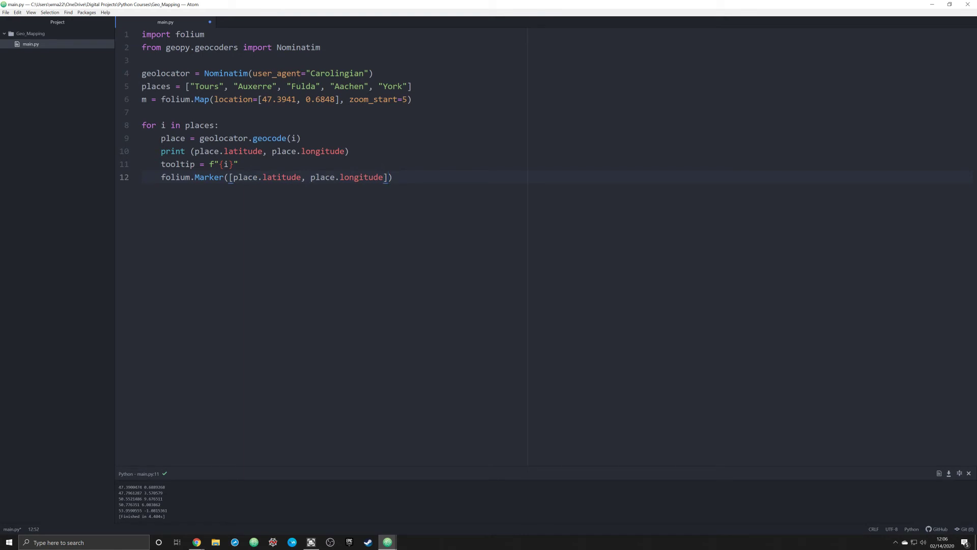
{"action": "type", "text": ","}
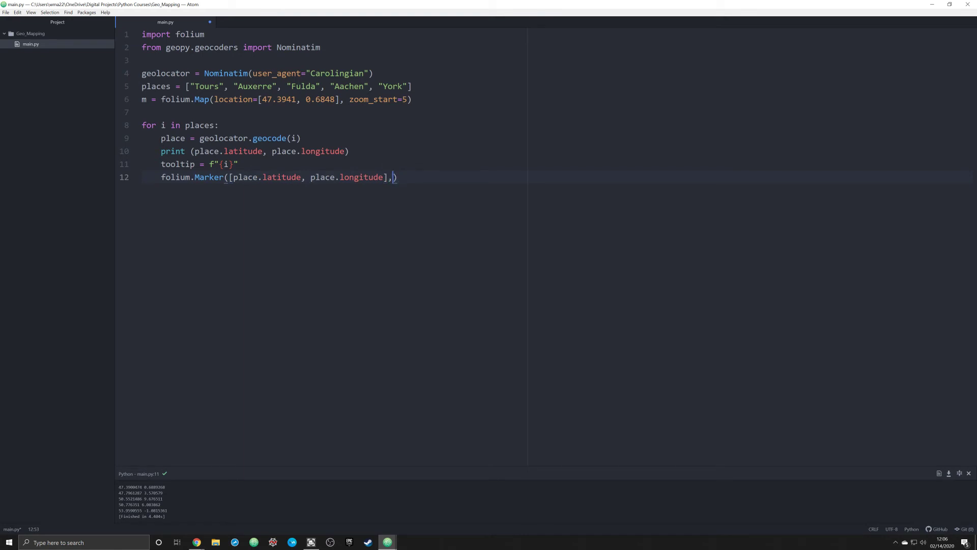
Give the marker popup=f"<strong>{i}</strong>" so the place name shows in bold.
{"action": "type", "text": "popu"}
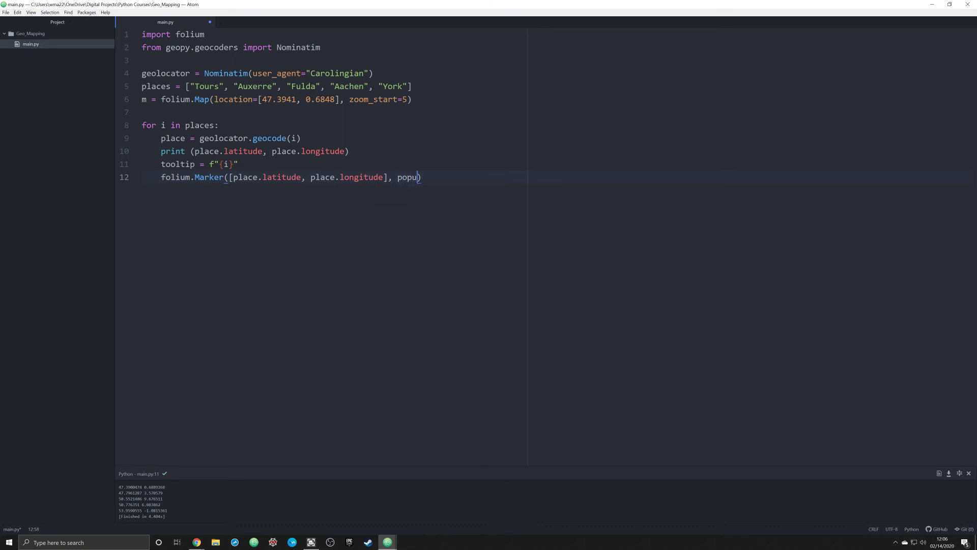
{"action": "type", "text": "p=\"\""}
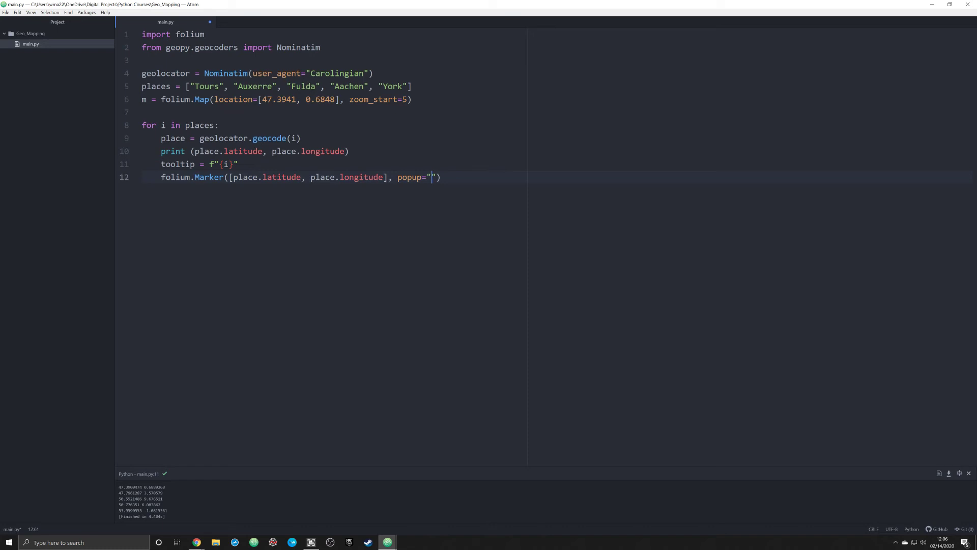
{"action": "type", "text": "f\"<stron"}
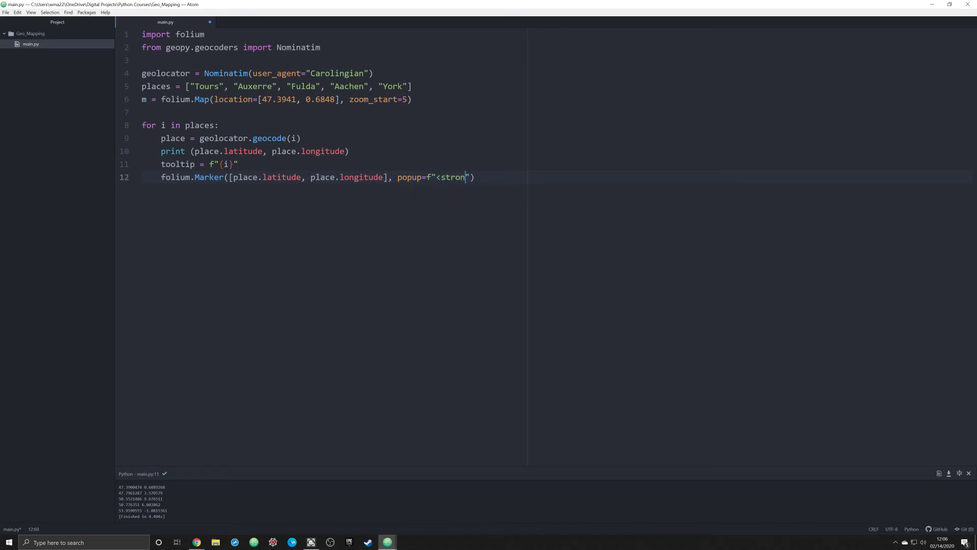
{"action": "type", "text": "g>"}
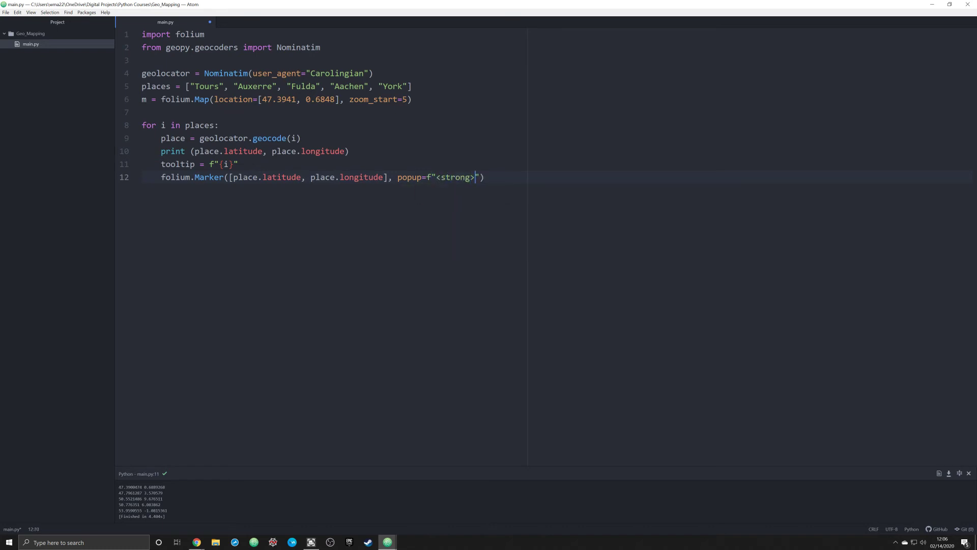
{"action": "type", "text": "{i}"}
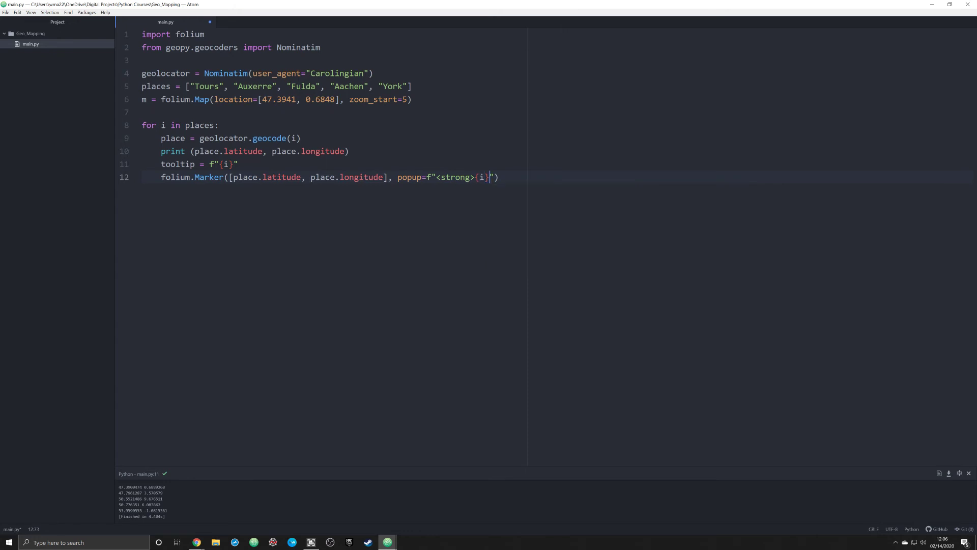
{"action": "type", "text": "</strong>"}
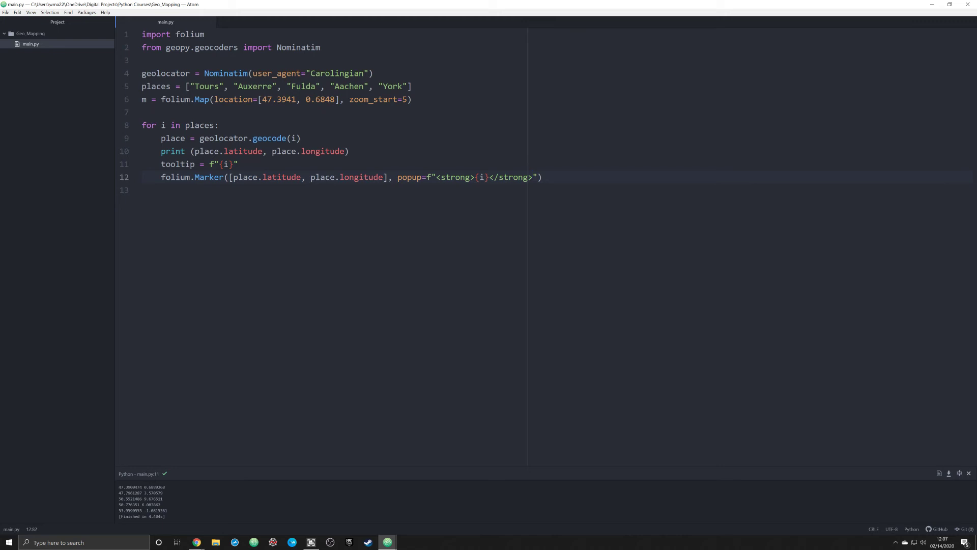
Append tooltip=tooltip and icon=folium.Icon(color="green") to the Marker call.
{"action": "type", "text": ", tooltip=tooltip,"}
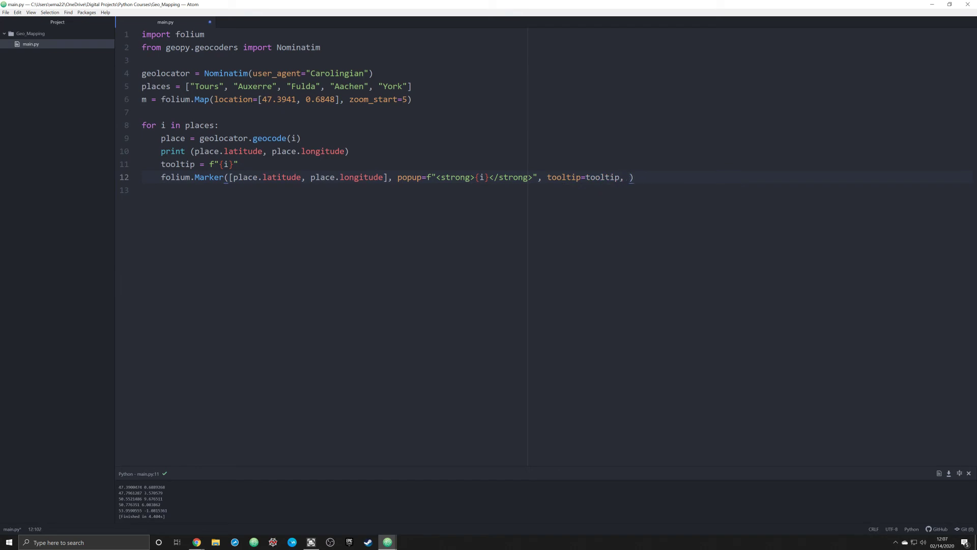
{"action": "type", "text": "icon"}
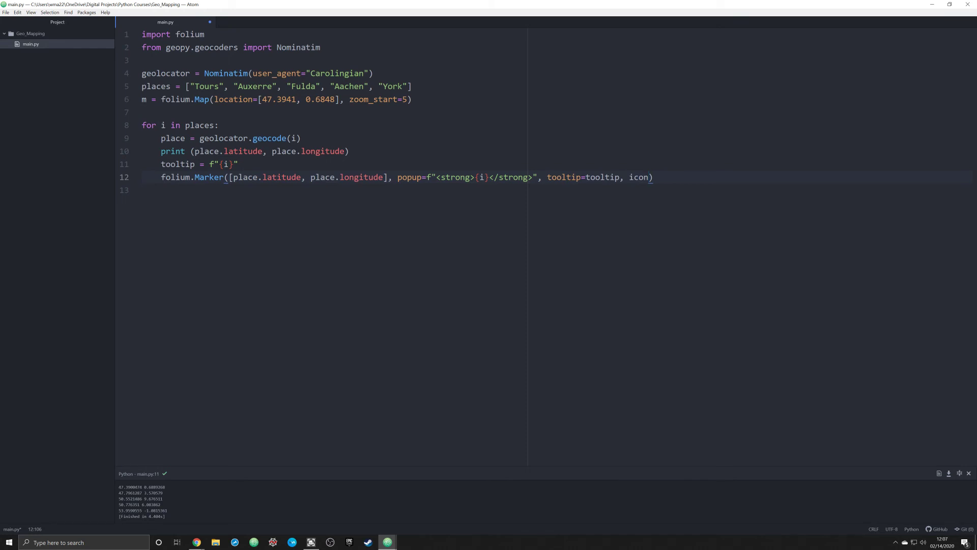
{"action": "type", "text": "="}
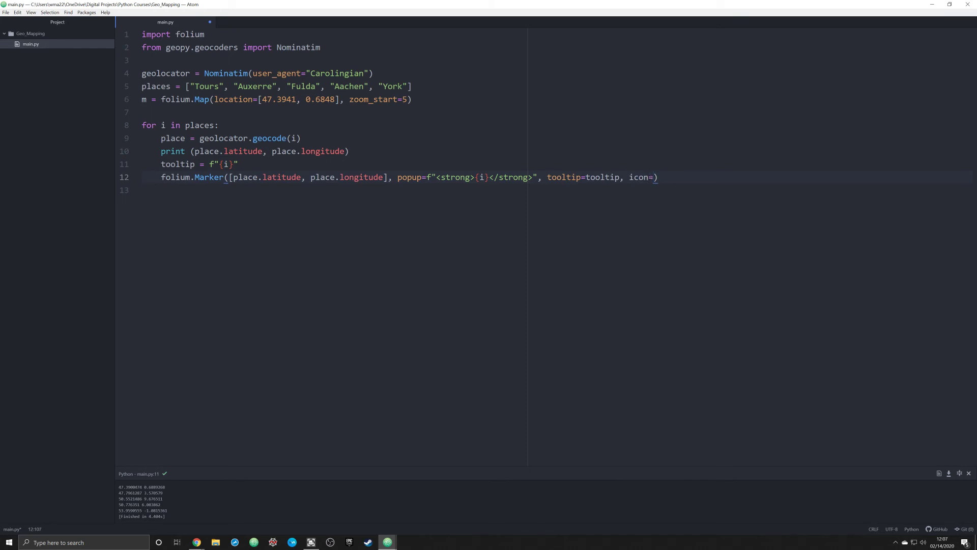
{"action": "type", "text": "folium.Icon("}
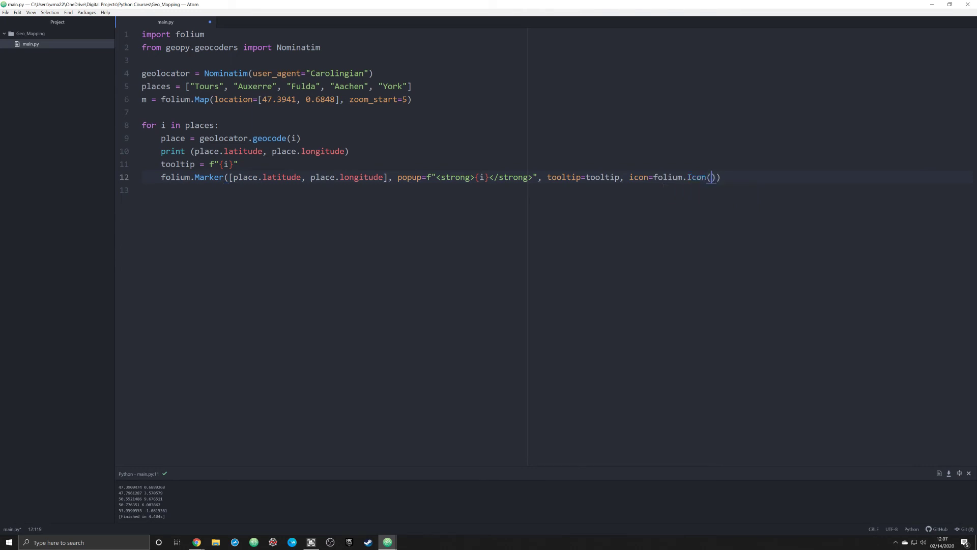
{"action": "type", "text": "c"}
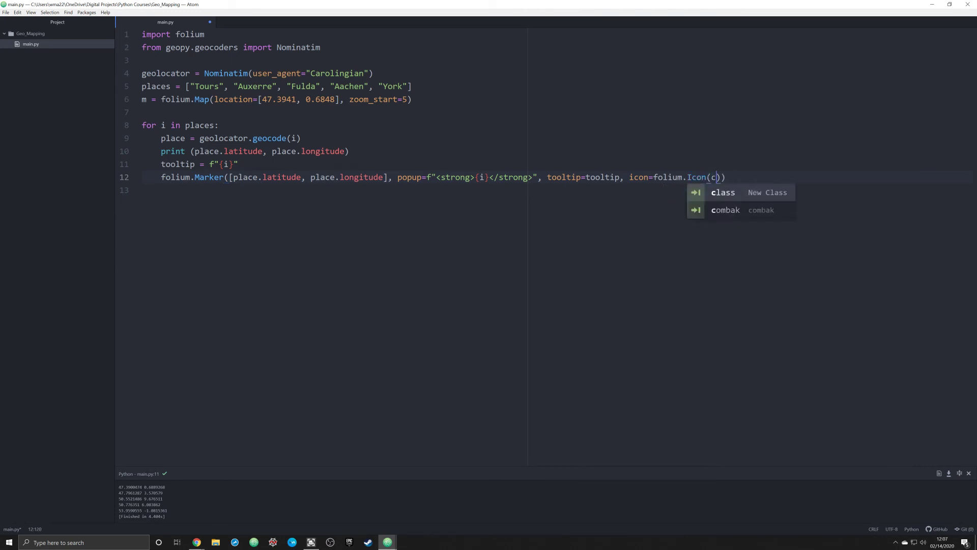
{"action": "type", "text": "olor=\"green"}
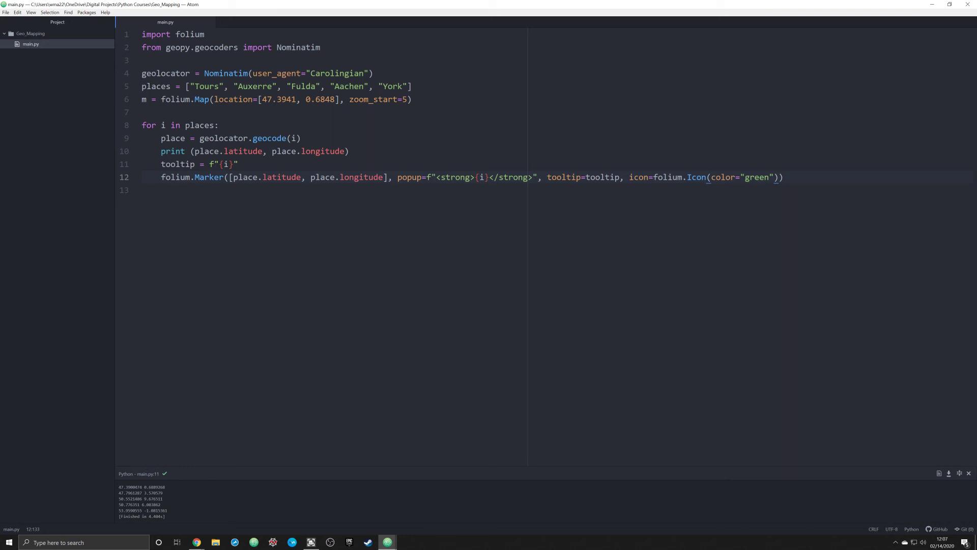
Chain .add_to(m) onto the marker so it is attached to the map.
{"action": "type", "text": "."}
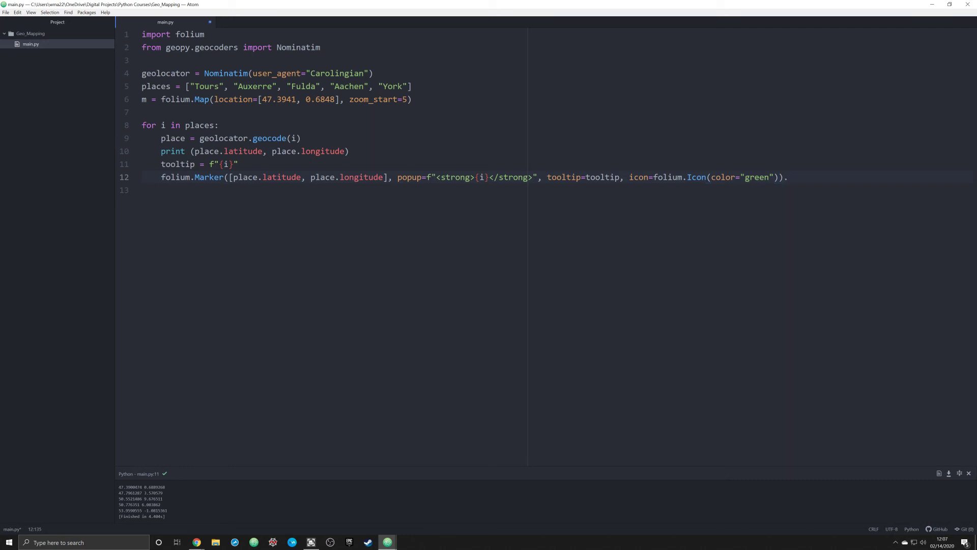
{"action": "type", "text": "add_to"}
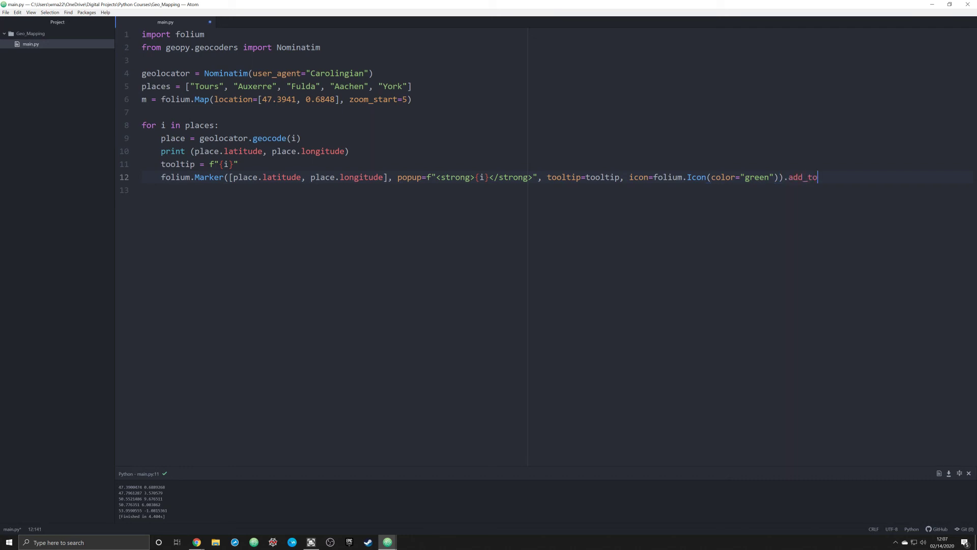
{"action": "type", "text": "()"}
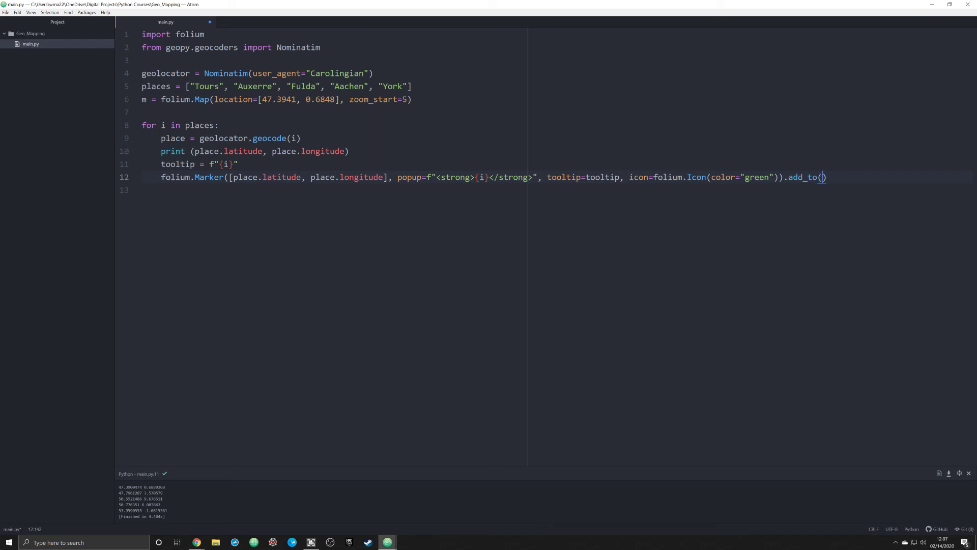
{"action": "type", "text": "m"}
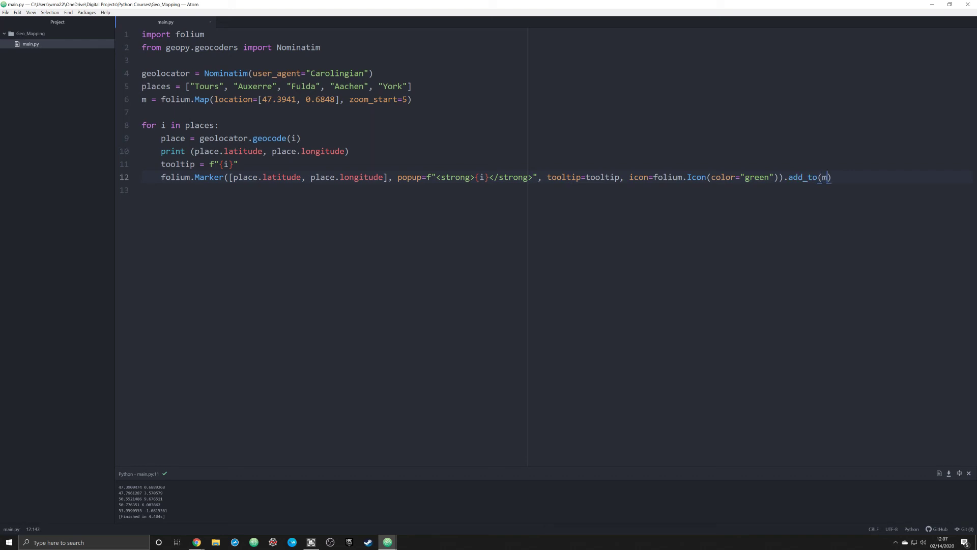
{"action": "left_click", "coordinate": [144, 98]}
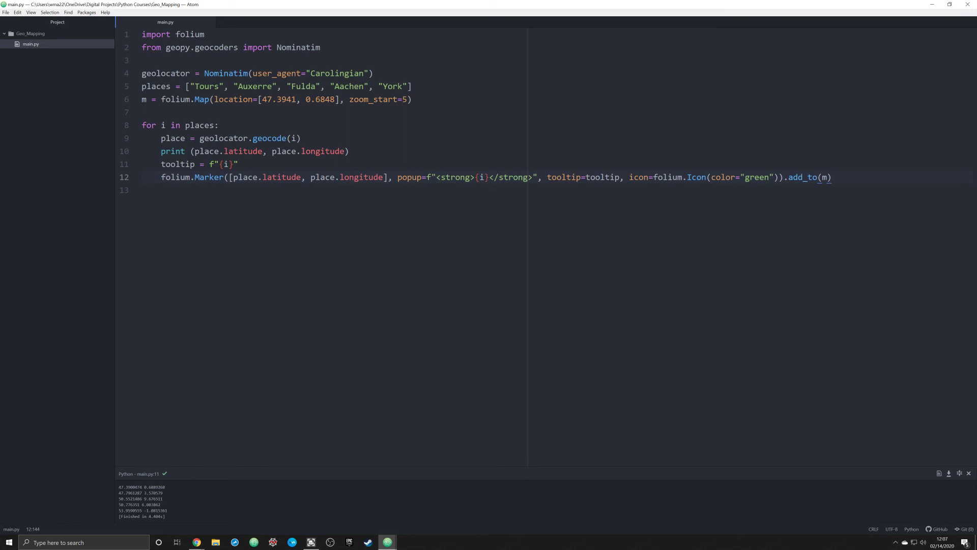
End the script with m.save("map.html") and run it so map.html is generated.
{"action": "key", "text": "enter"}
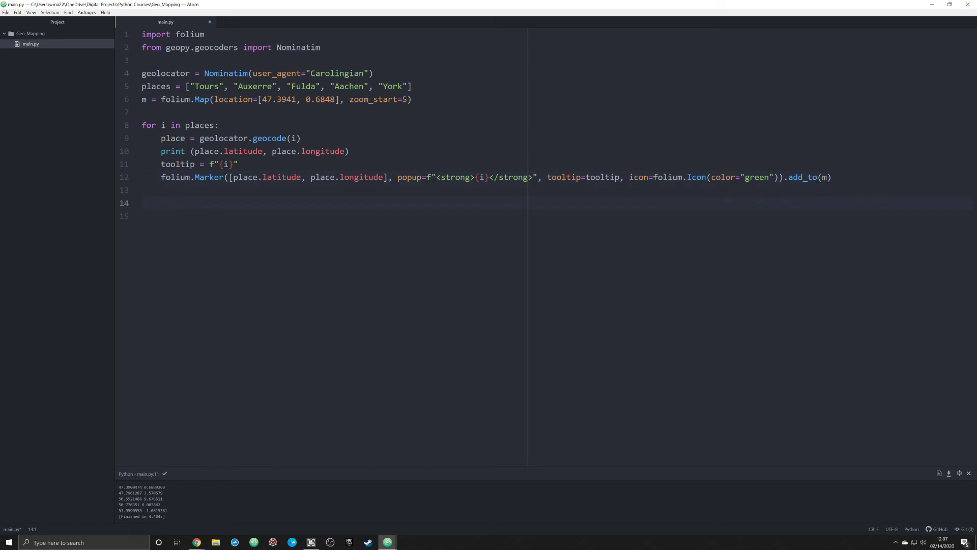
{"action": "type", "text": "m.save()"}
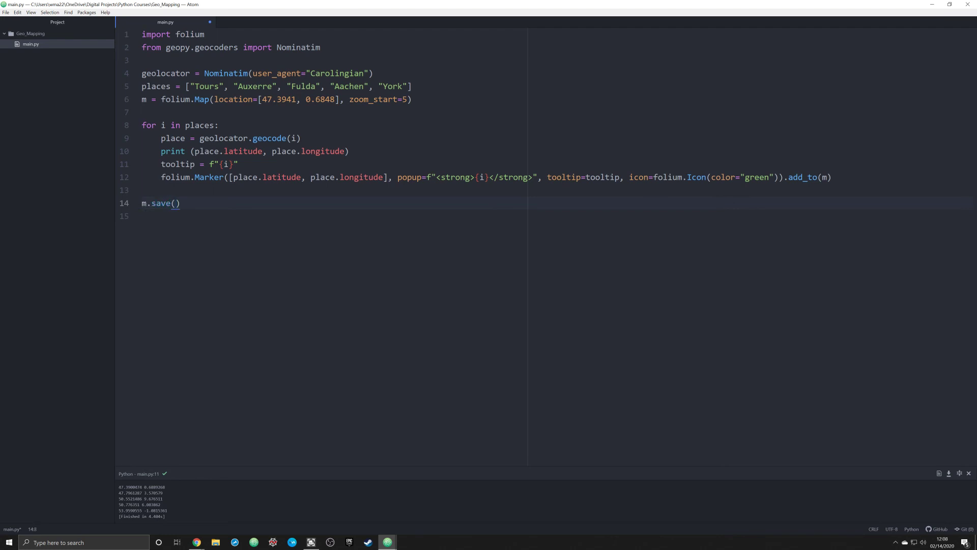
{"action": "type", "text": "\"map.htm\""}
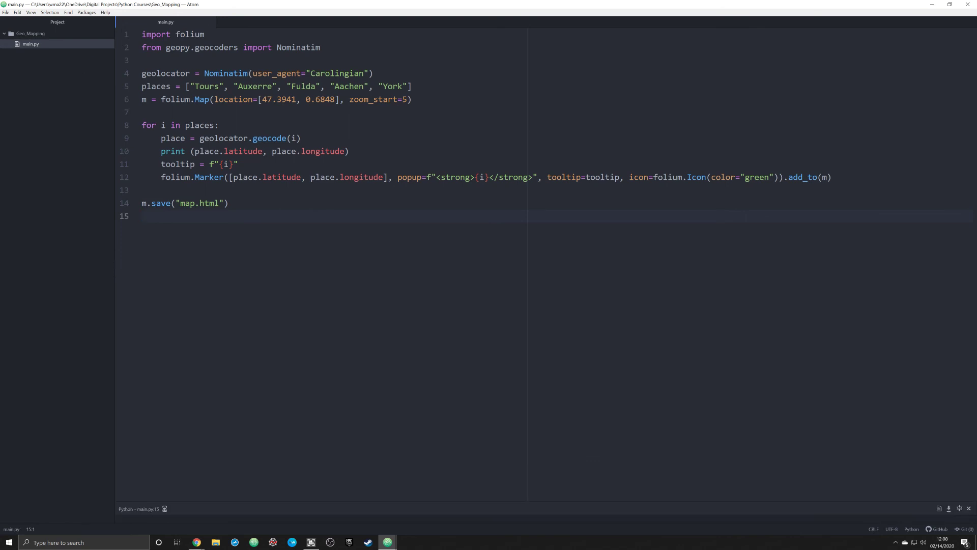
{"action": "left_click", "coordinate": [143, 216]}
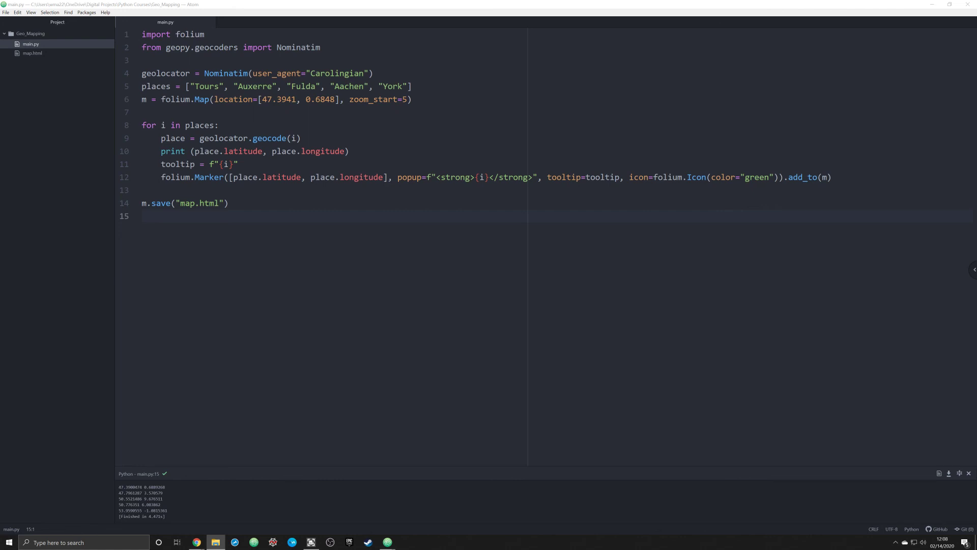
Open map.html in Chrome showing the five green markers across Europe.
{"action": "left_click", "coordinate": [31, 53]}
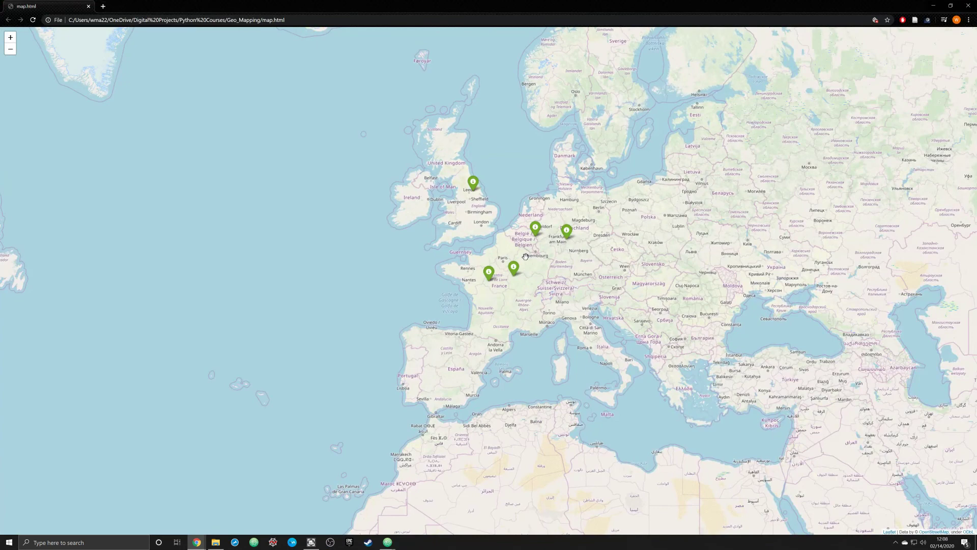
{"action": "mouse_move", "coordinate": [538, 261]}
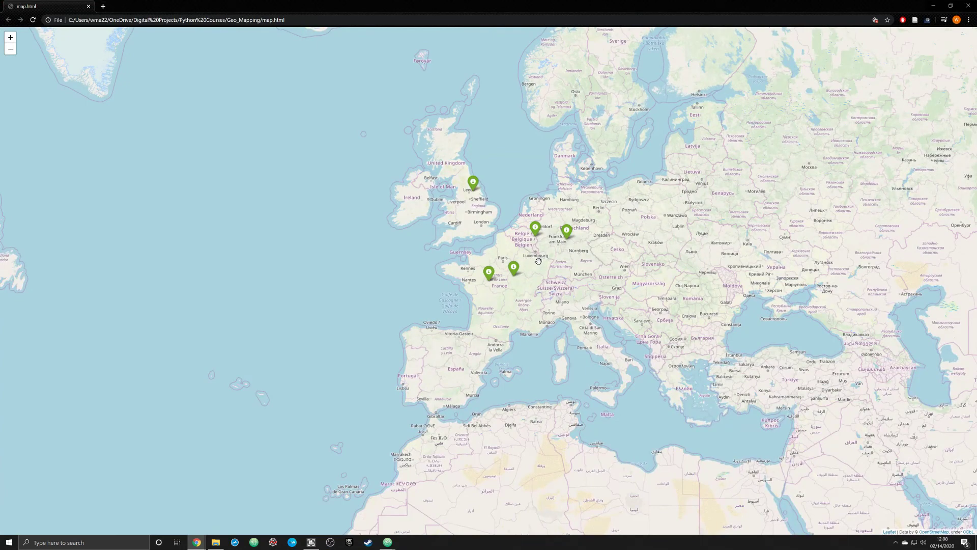
{"action": "mouse_move", "coordinate": [555, 268]}
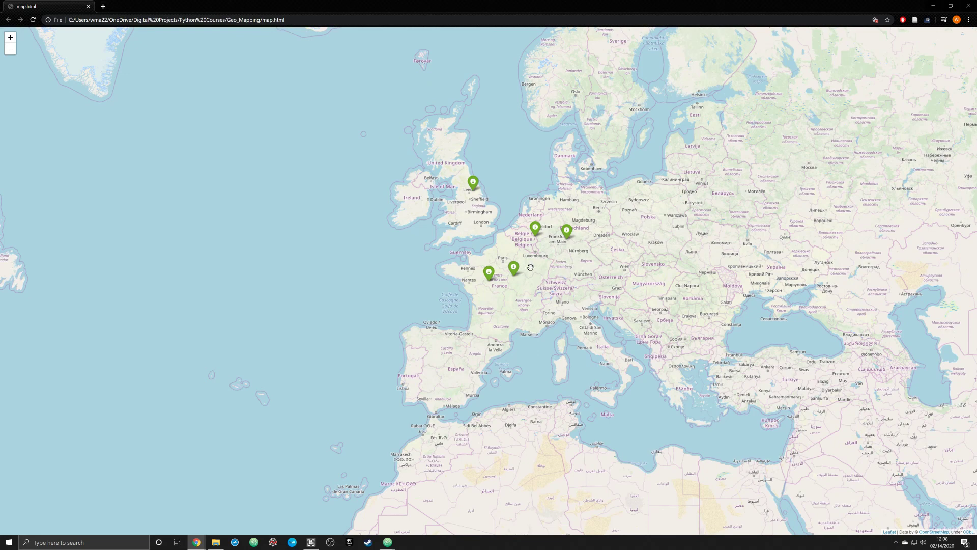
{"action": "mouse_move", "coordinate": [534, 261]}
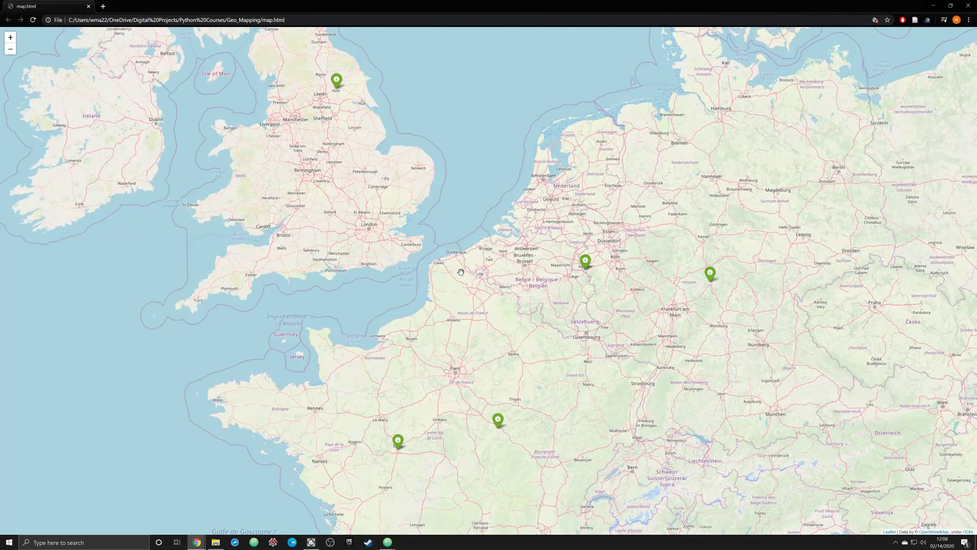
{"action": "mouse_move", "coordinate": [462, 265]}
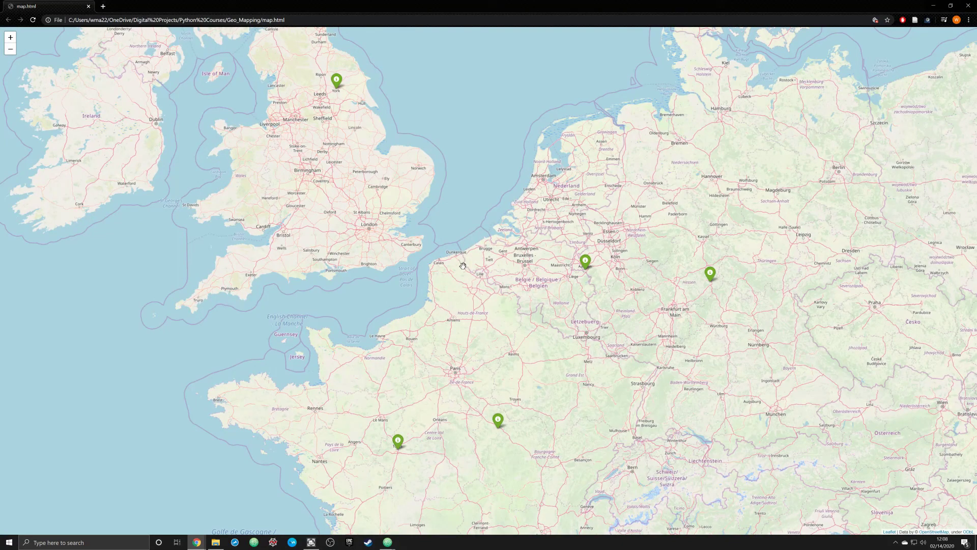
{"action": "mouse_move", "coordinate": [518, 297]}
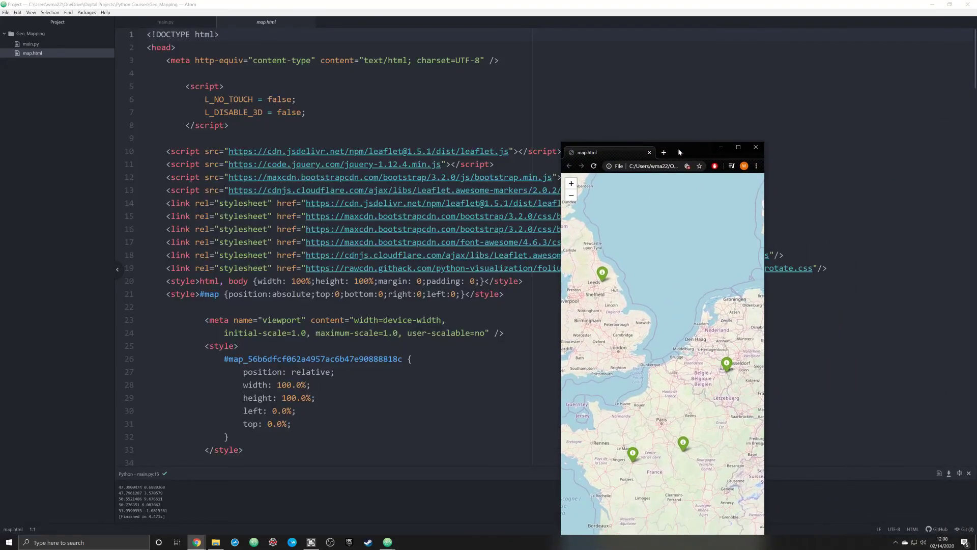
Close the Chrome map window, view map.html's source from the tree view, then return to main.py.
{"action": "left_click", "coordinate": [754, 146]}
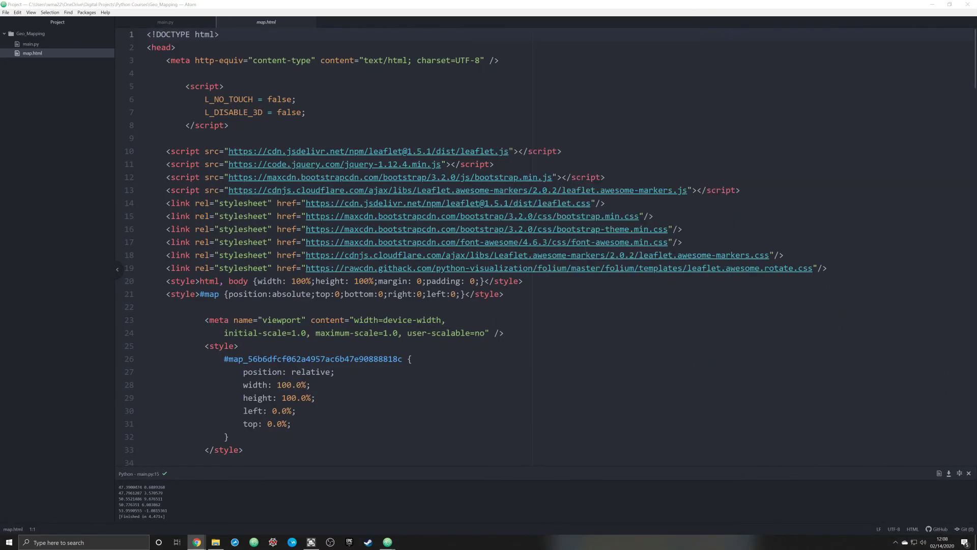
{"action": "left_click", "coordinate": [165, 22]}
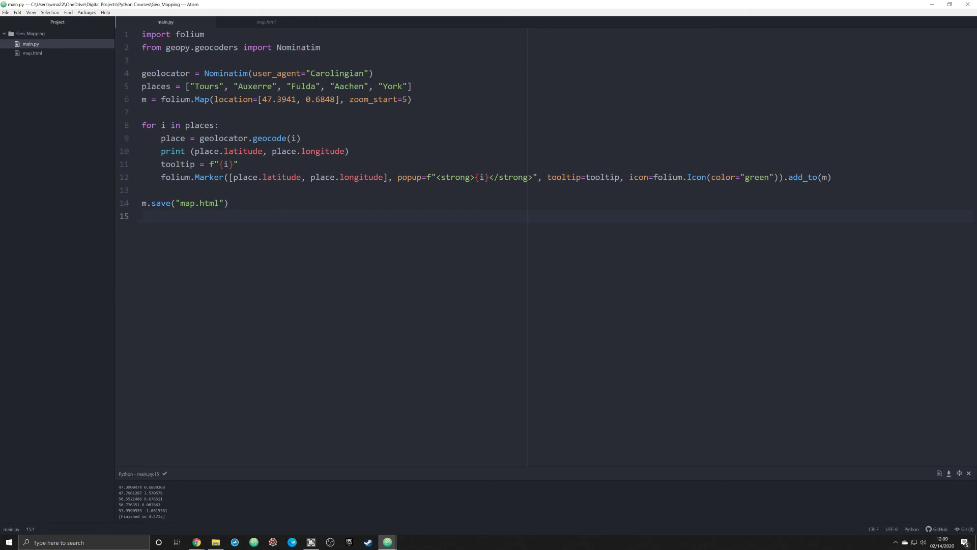
{"action": "left_click", "coordinate": [142, 216]}
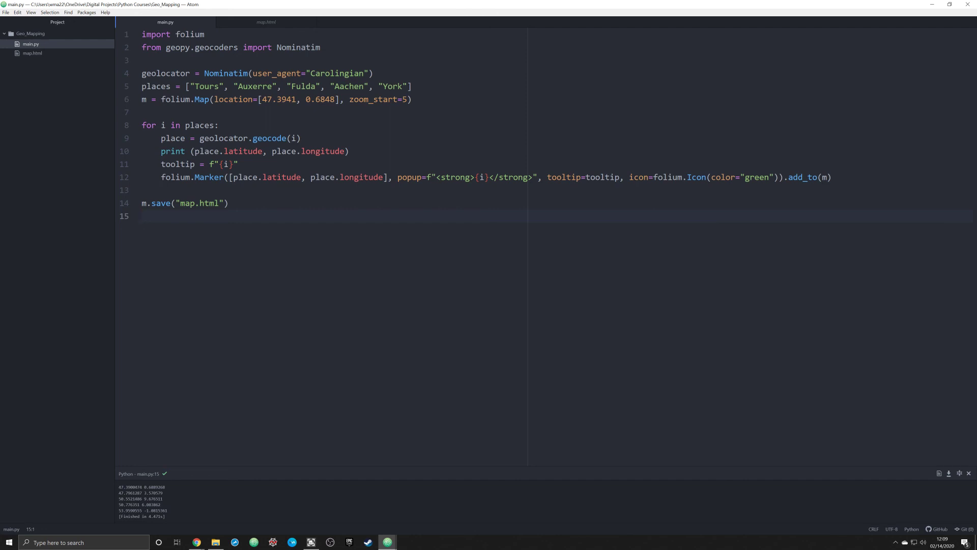
{"action": "left_click", "coordinate": [143, 216]}
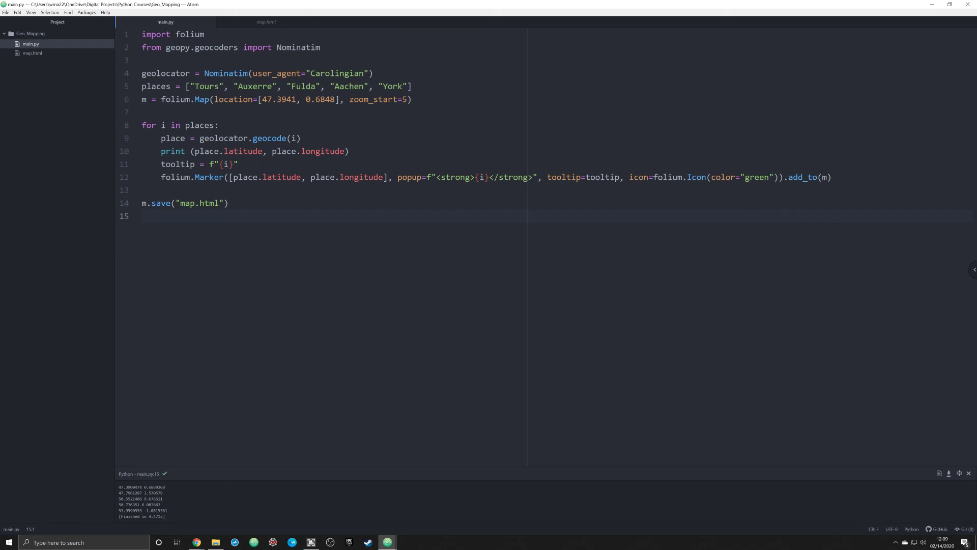
{"action": "left_click", "coordinate": [143, 215]}
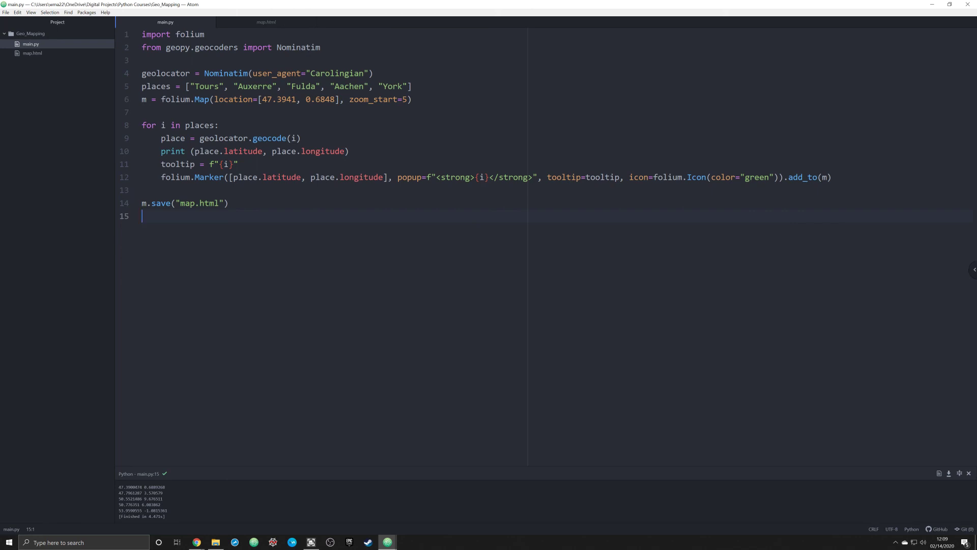